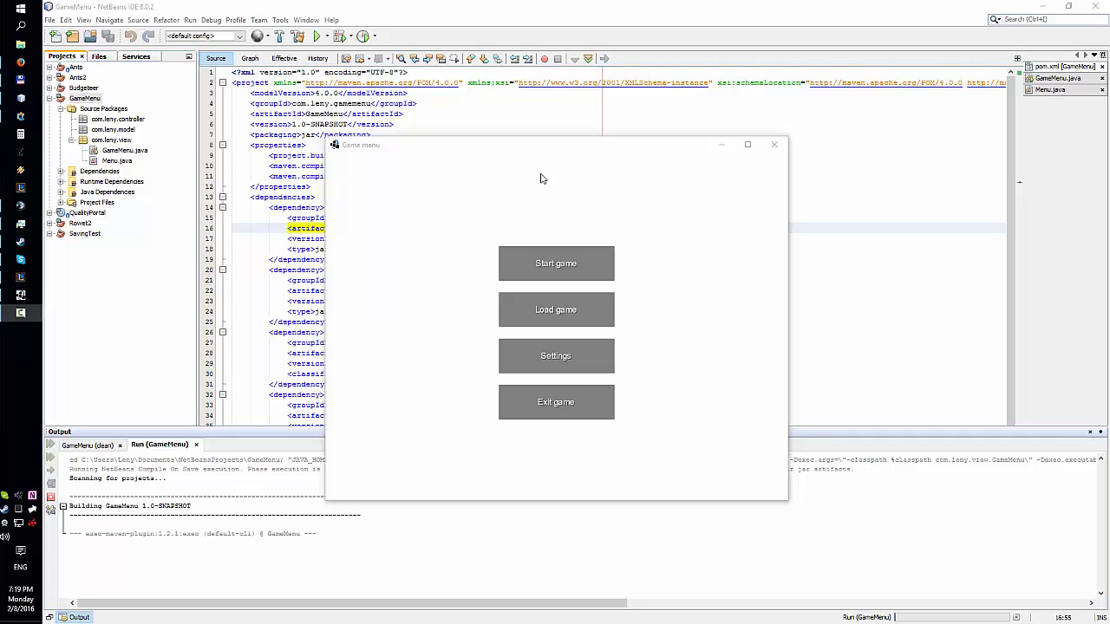
mouse_move(478, 149)
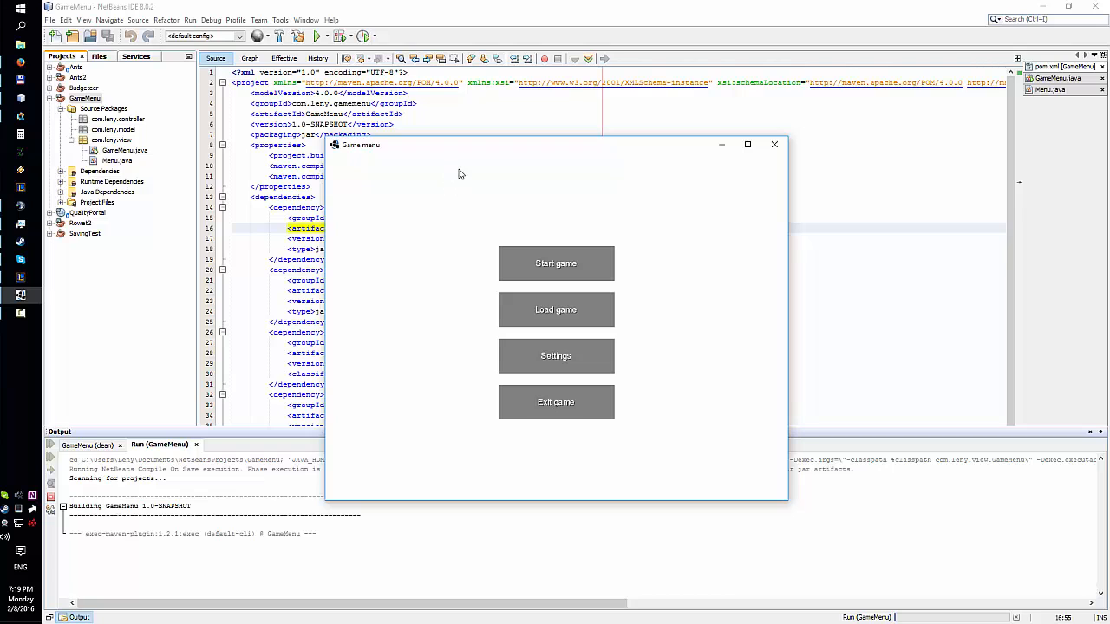
mouse_move(487, 184)
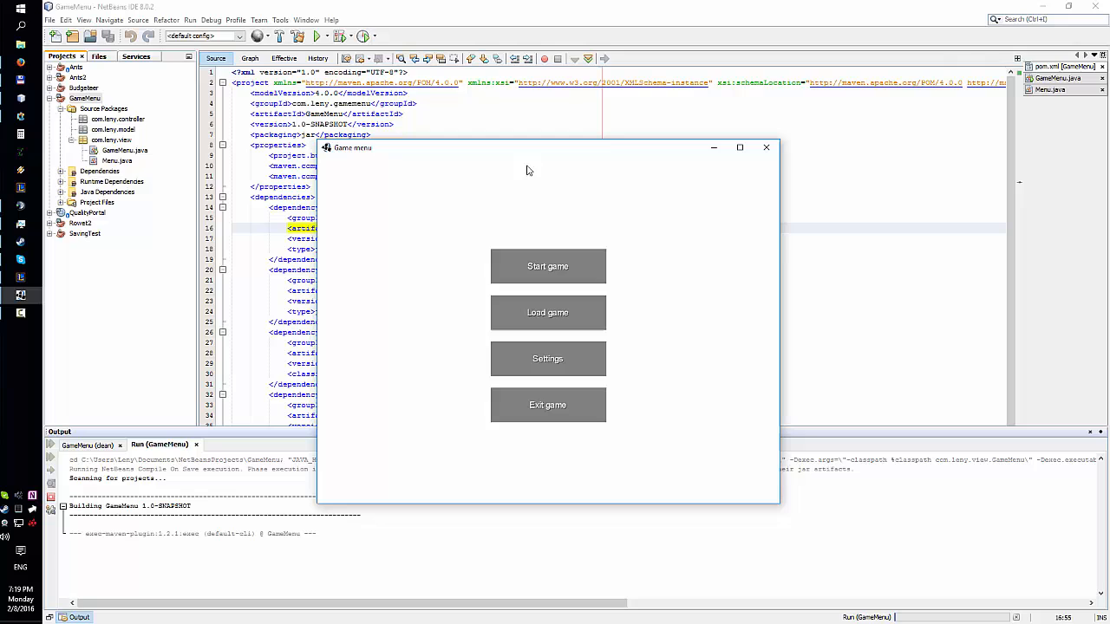
mouse_move(760, 174)
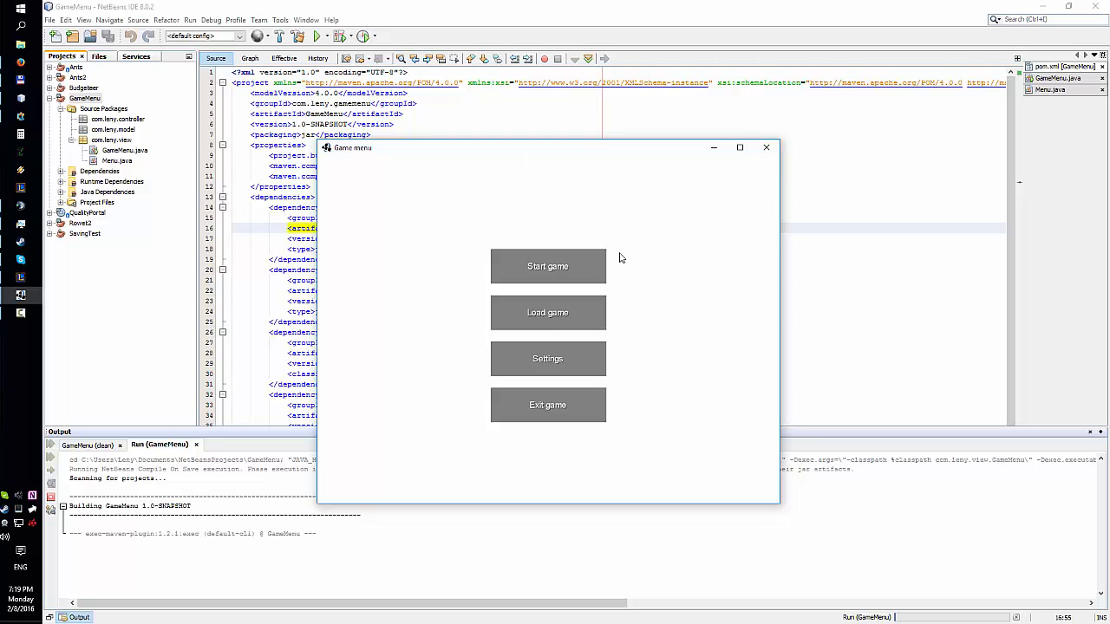
mouse_move(711, 193)
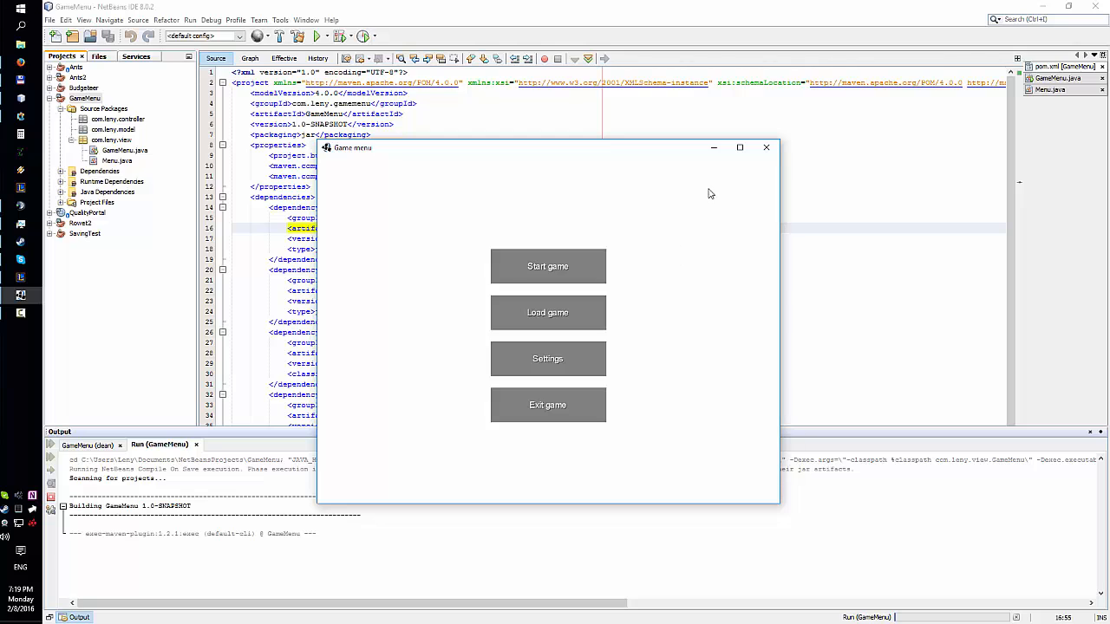
mouse_move(766, 147)
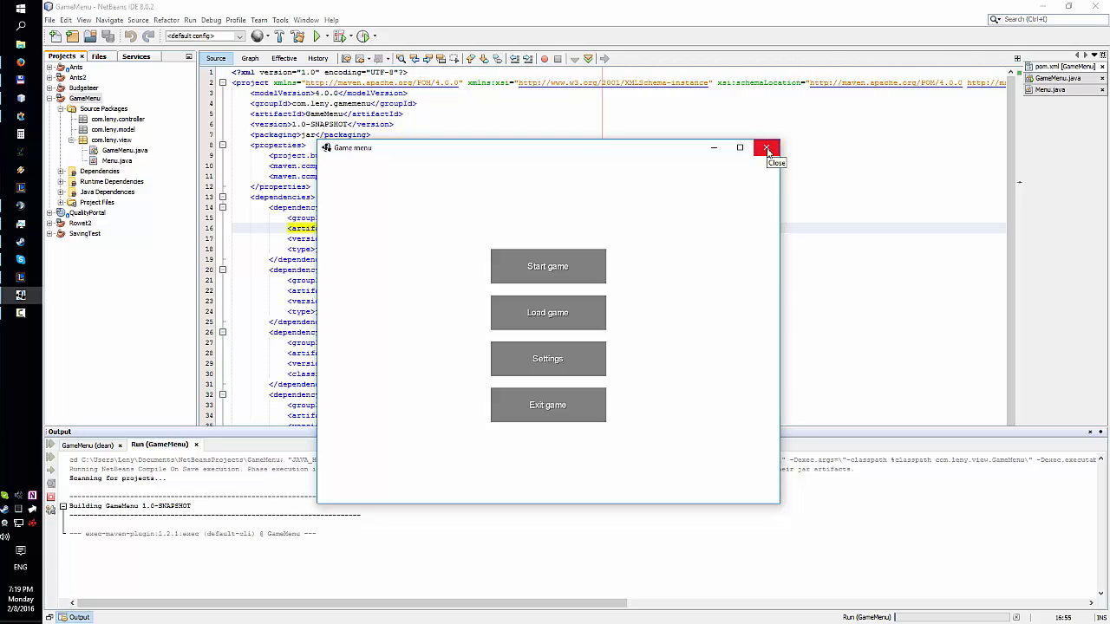
mouse_move(583, 406)
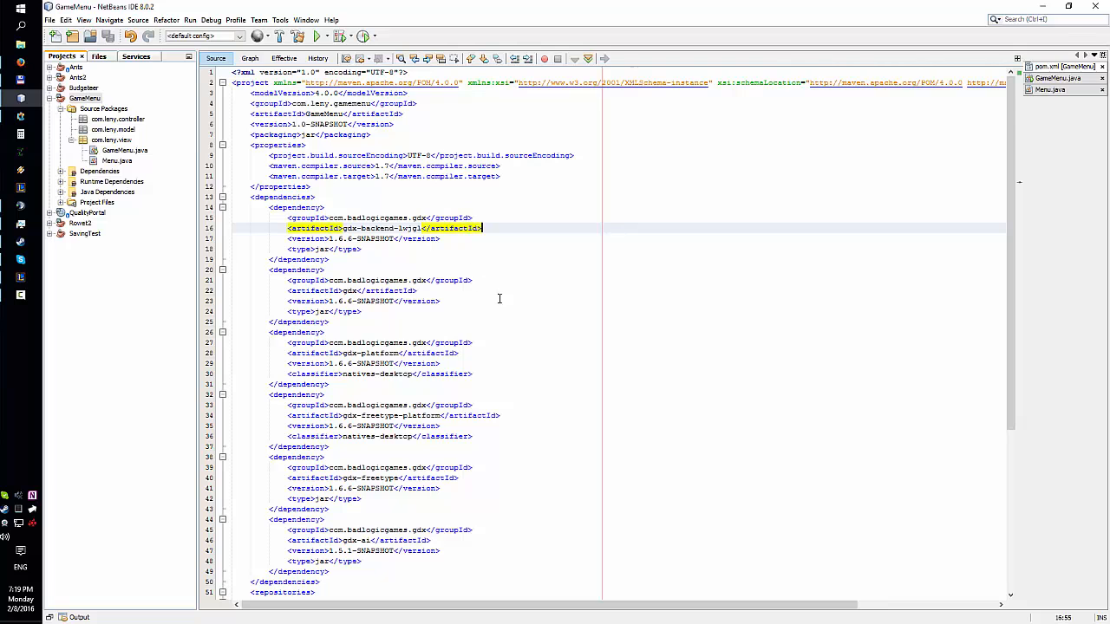
- Scroll pom.xml, select its libGDX dependency blocks, and bring up GameMenu.java's main method
scroll(down, 3)
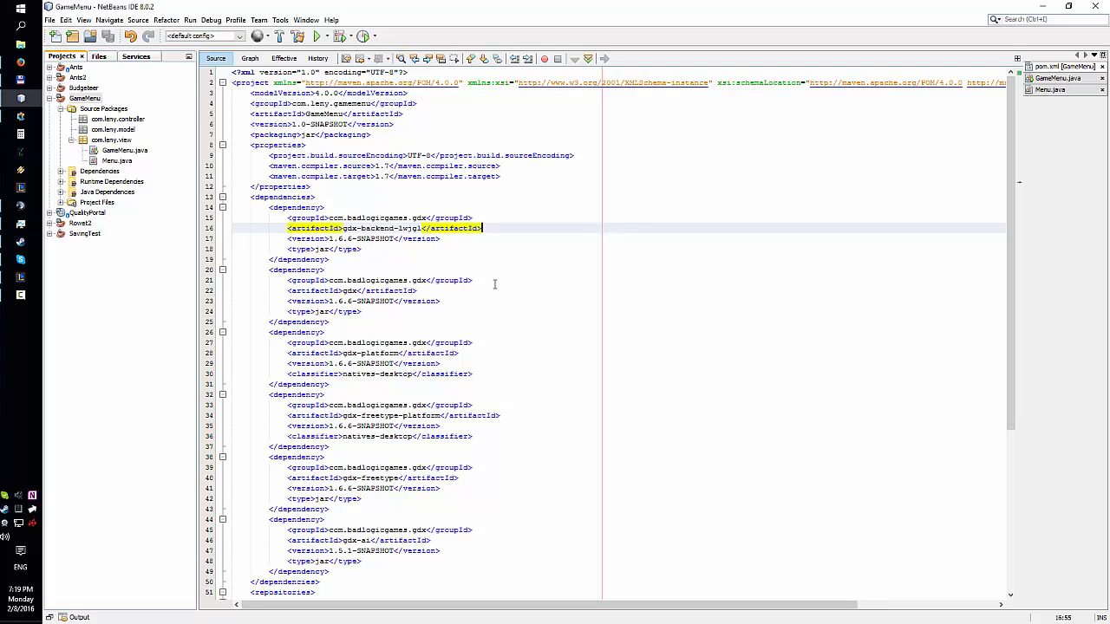
scroll(down, 3)
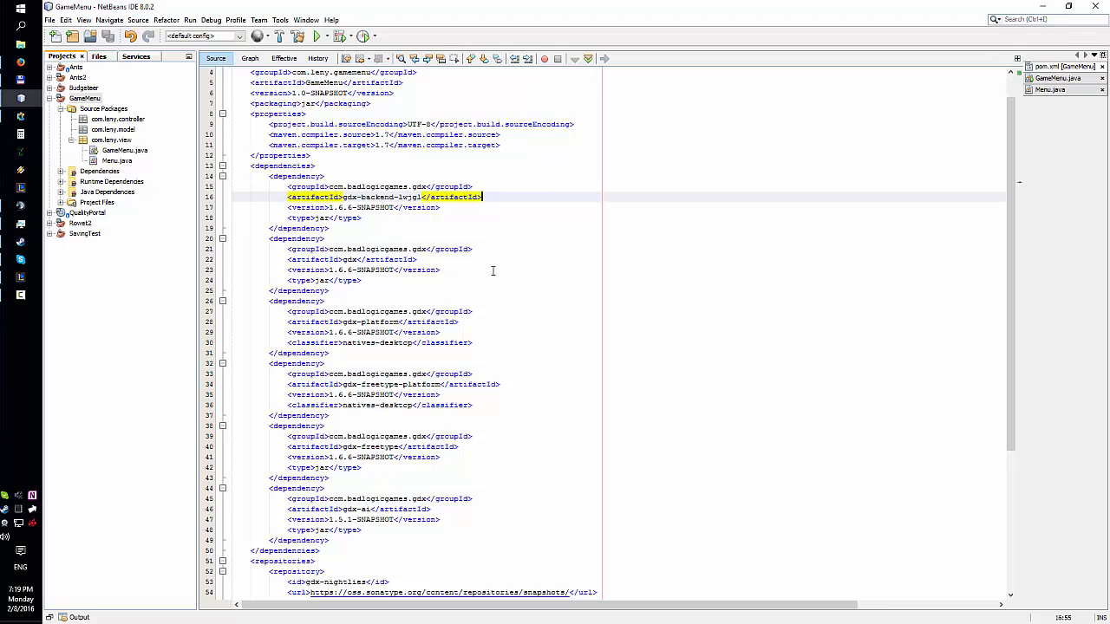
mouse_move(482, 292)
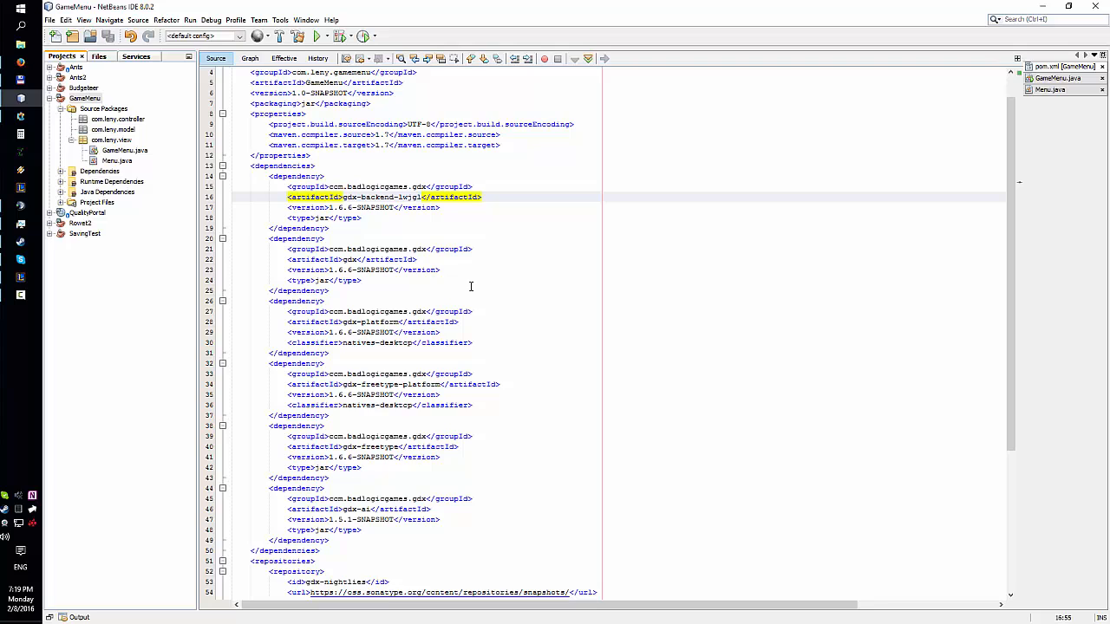
drag(270, 228, 330, 478)
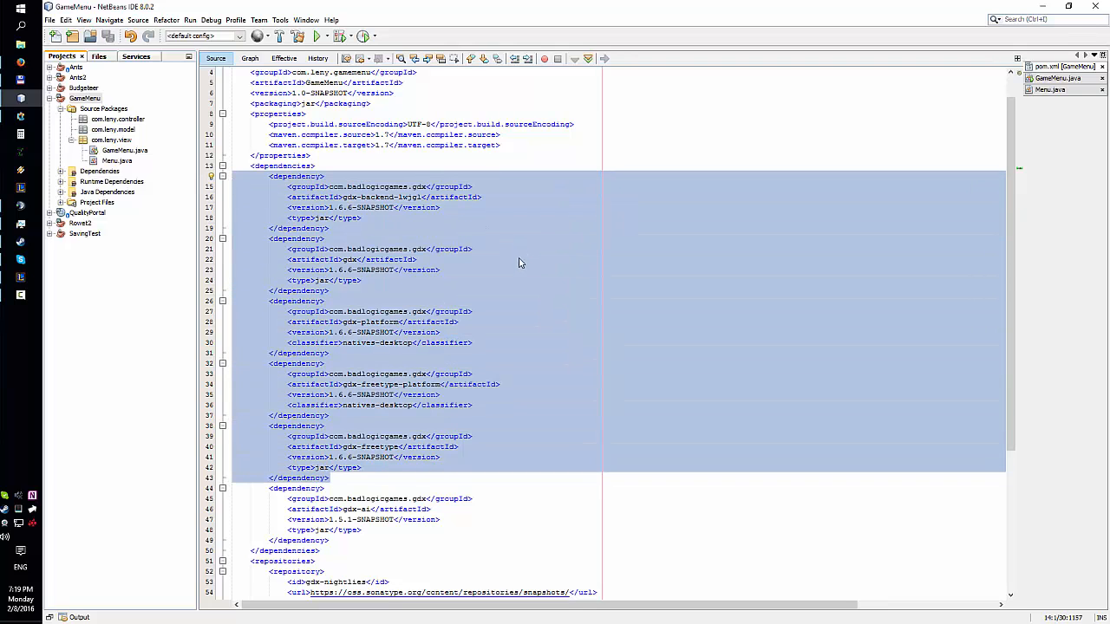
scroll(down, 3)
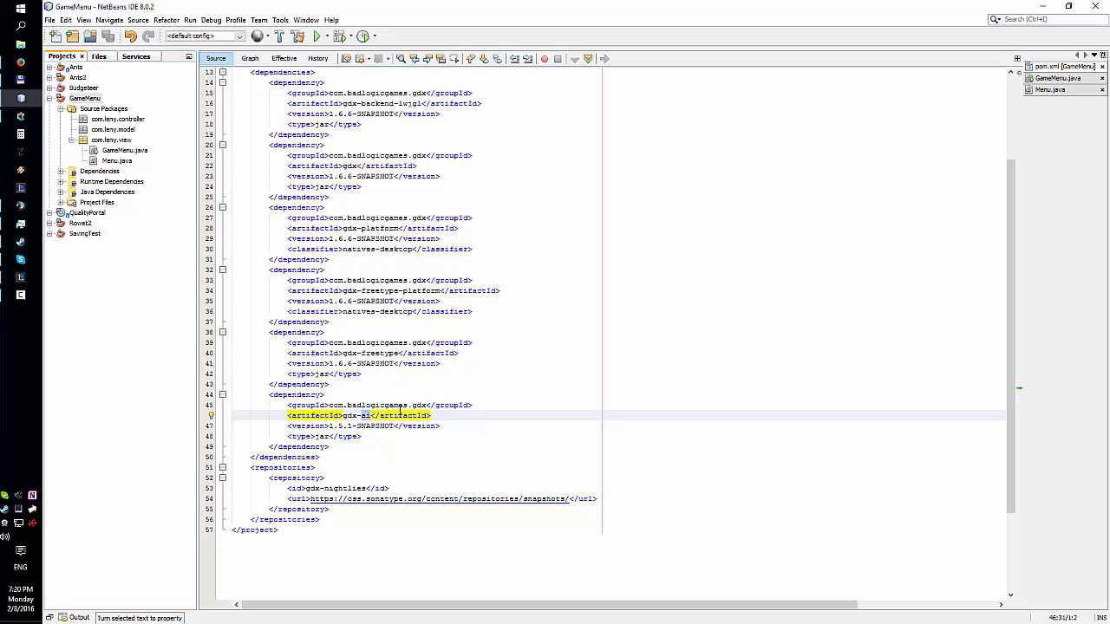
scroll(down, 3)
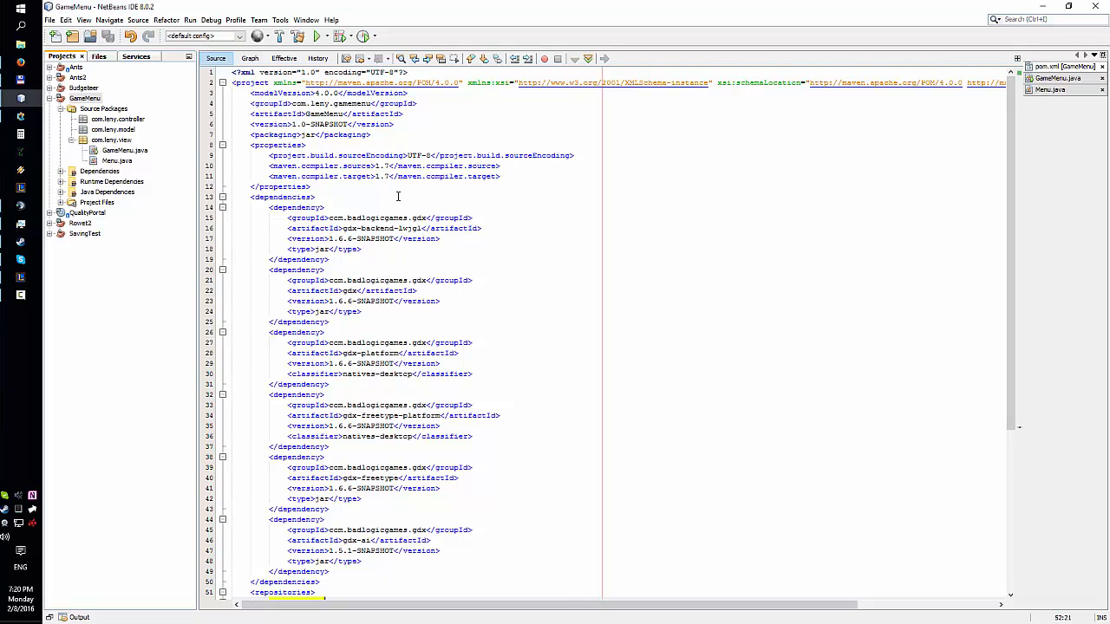
scroll(down, 3)
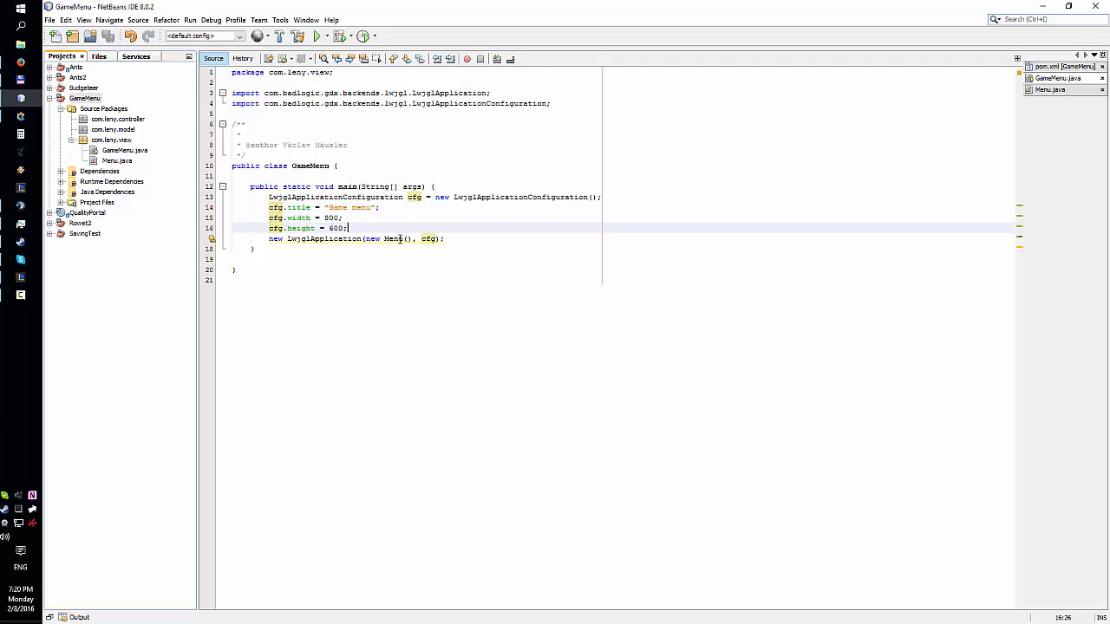
- Read through Menu.java's button and createBasicSkin code, then run the GameMenu project
click(1057, 90)
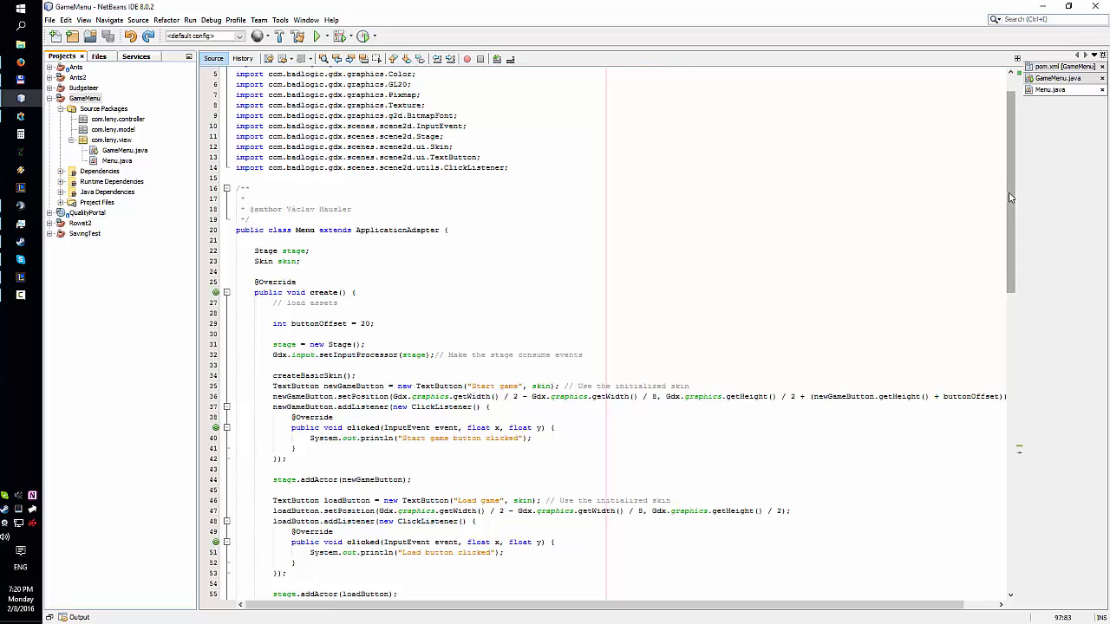
scroll(down, 3)
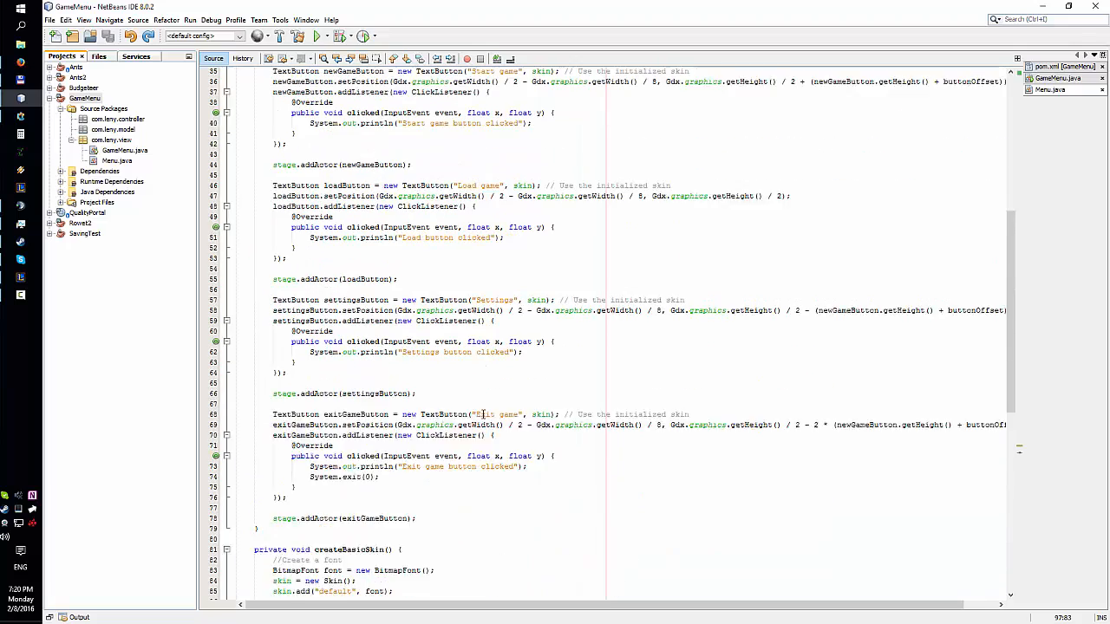
scroll(down, 3)
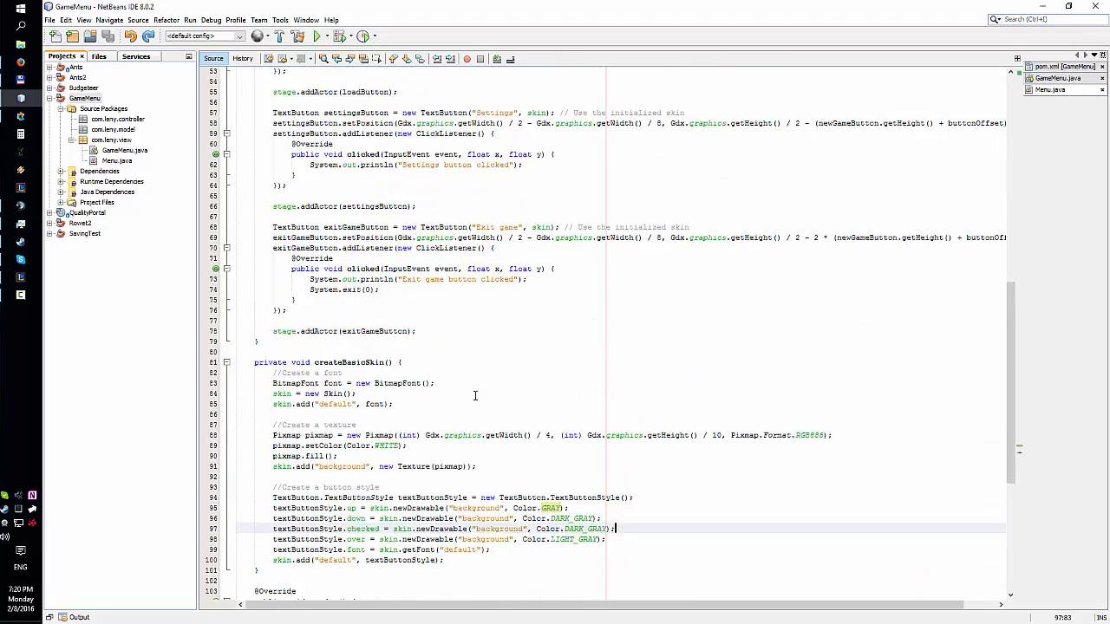
scroll(down, 3)
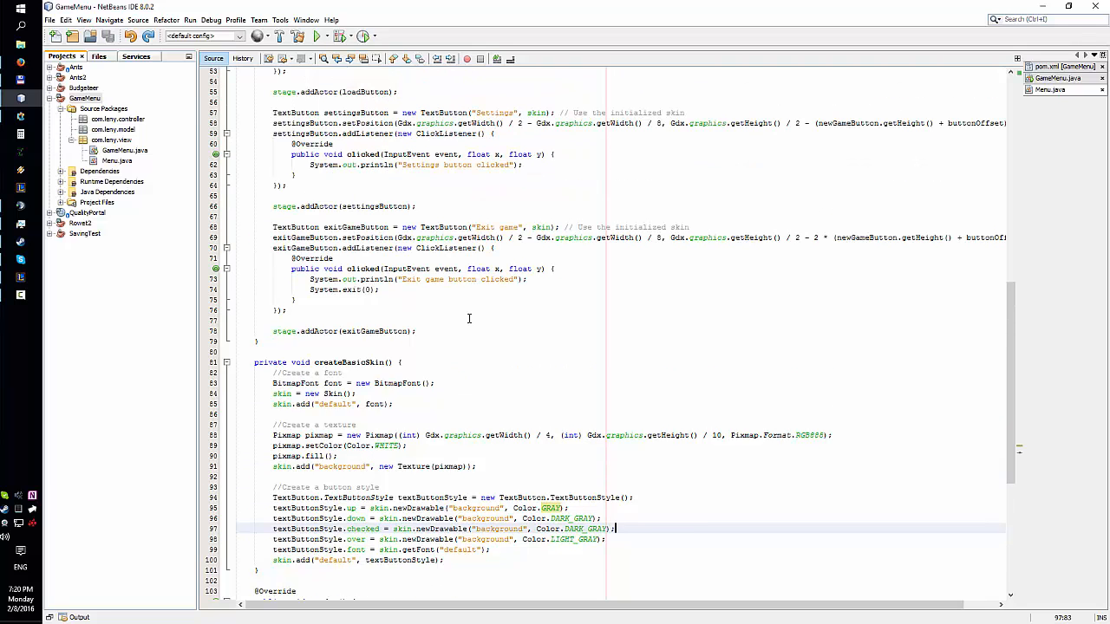
mouse_move(466, 323)
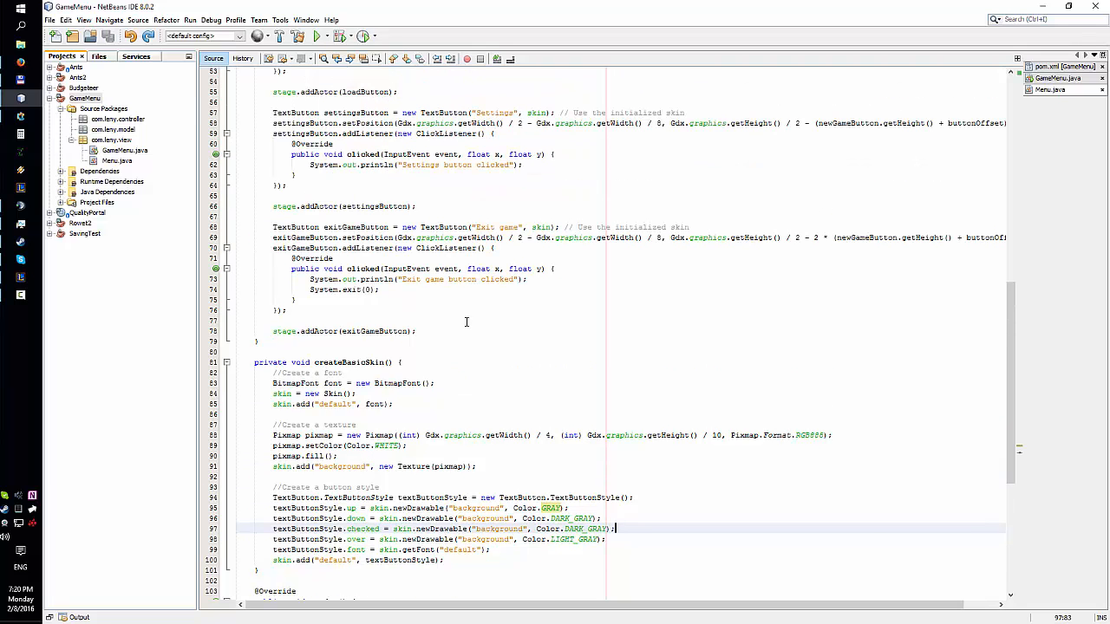
scroll(down, 3)
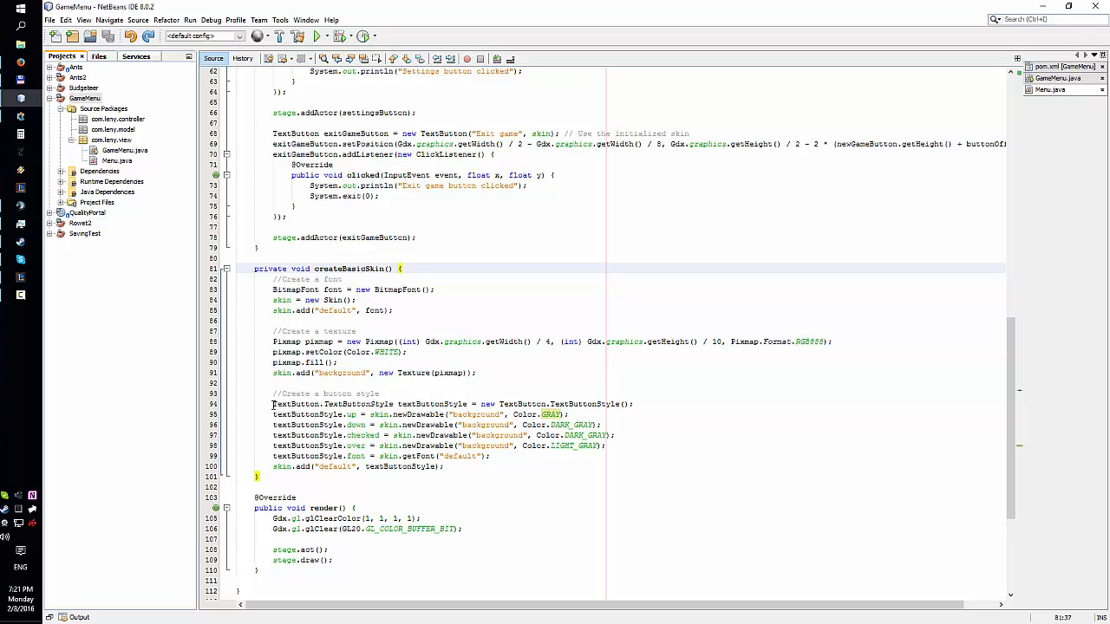
click(314, 36)
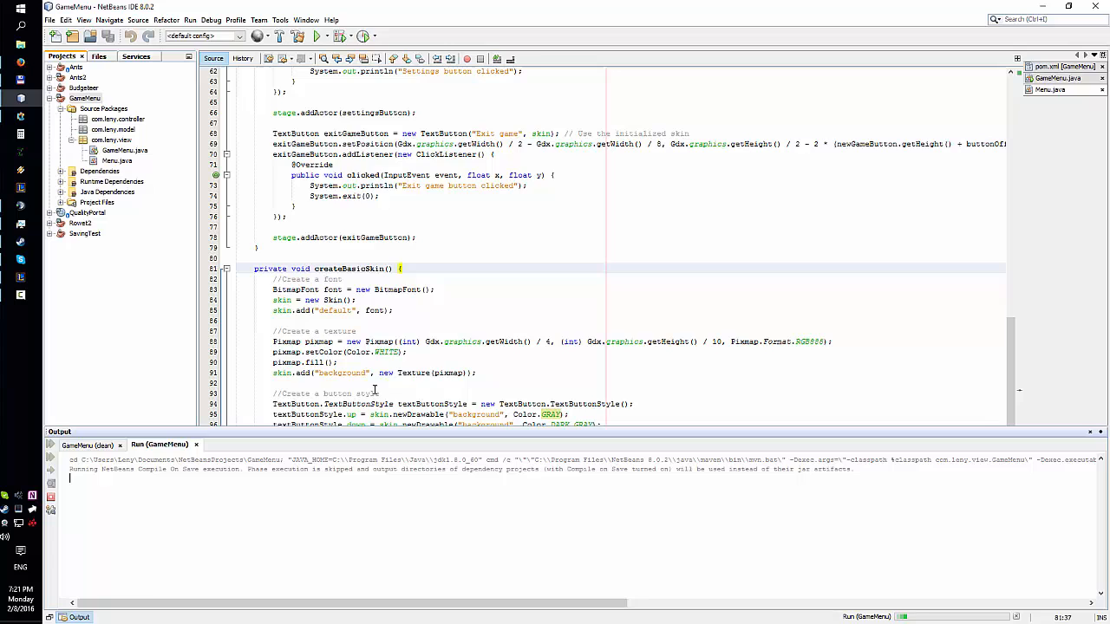
- Try Start game in the four-button Game menu window, close it, and rerun GameMenu
click(316, 35)
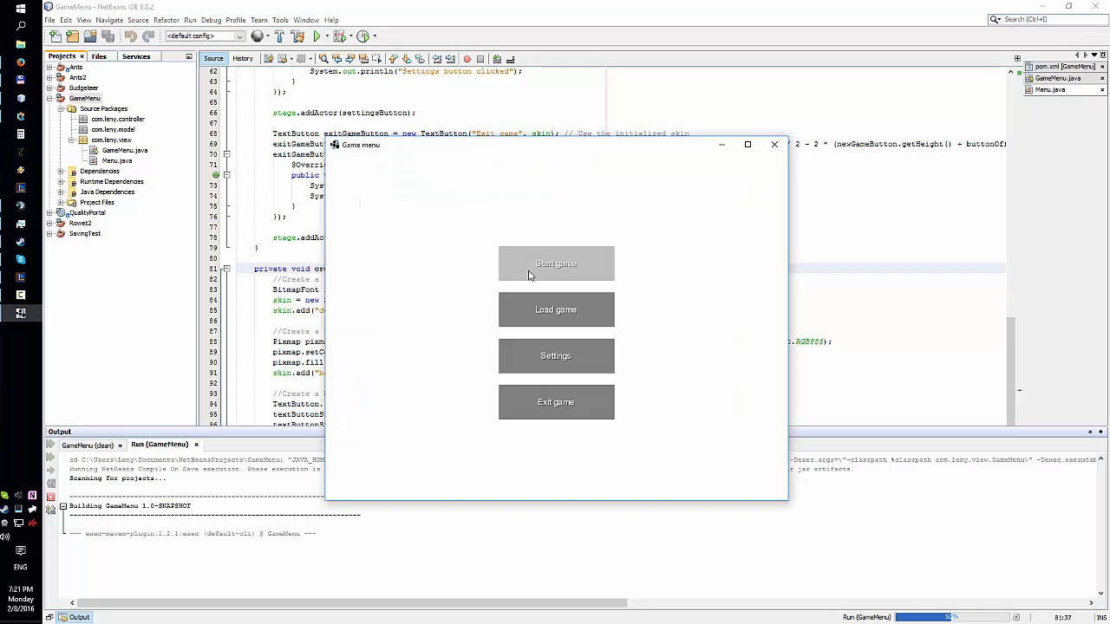
mouse_move(555, 264)
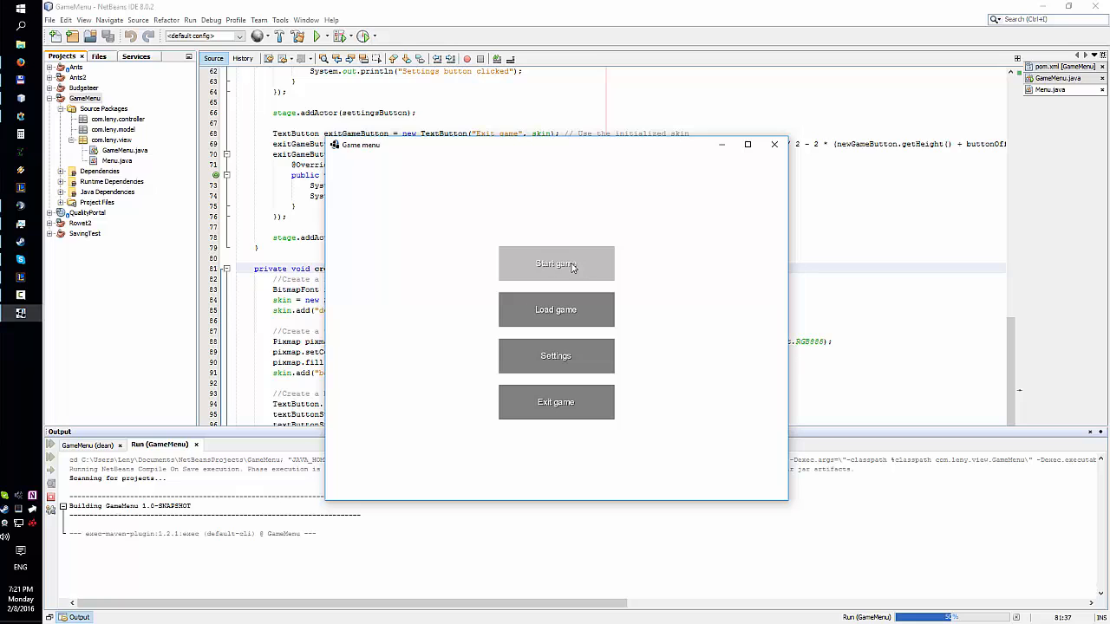
mouse_move(574, 368)
text(textButtonStyle.checked = skin.newDrawable("background", Color.DARK_GRAY);)
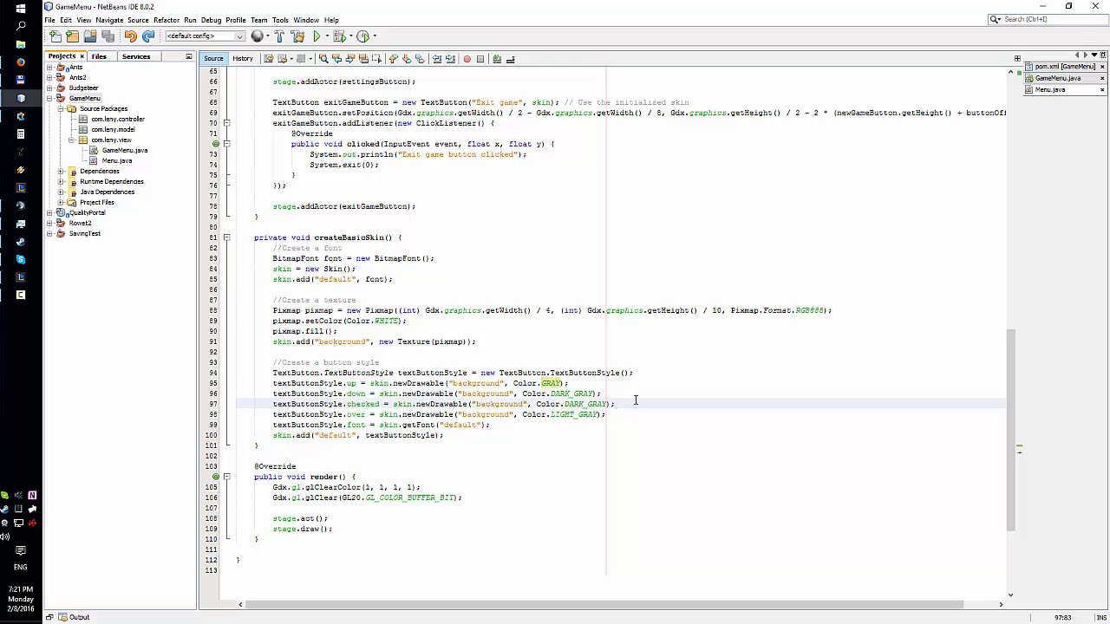
click(314, 36)
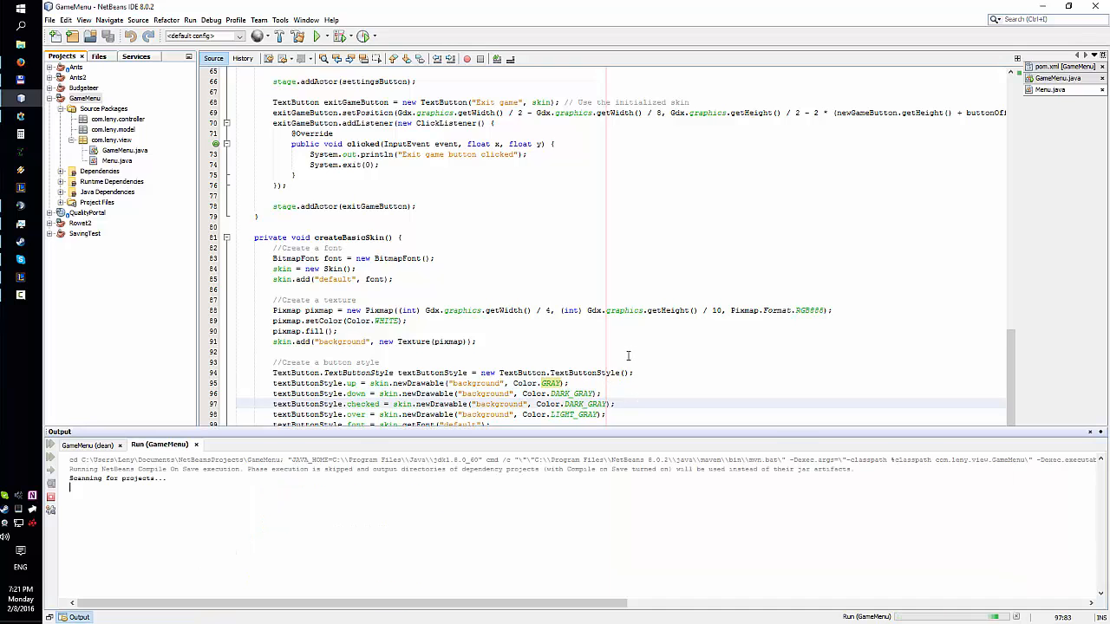
- Click Start game to log 'Start game button clicked', then close the menu window
click(313, 35)
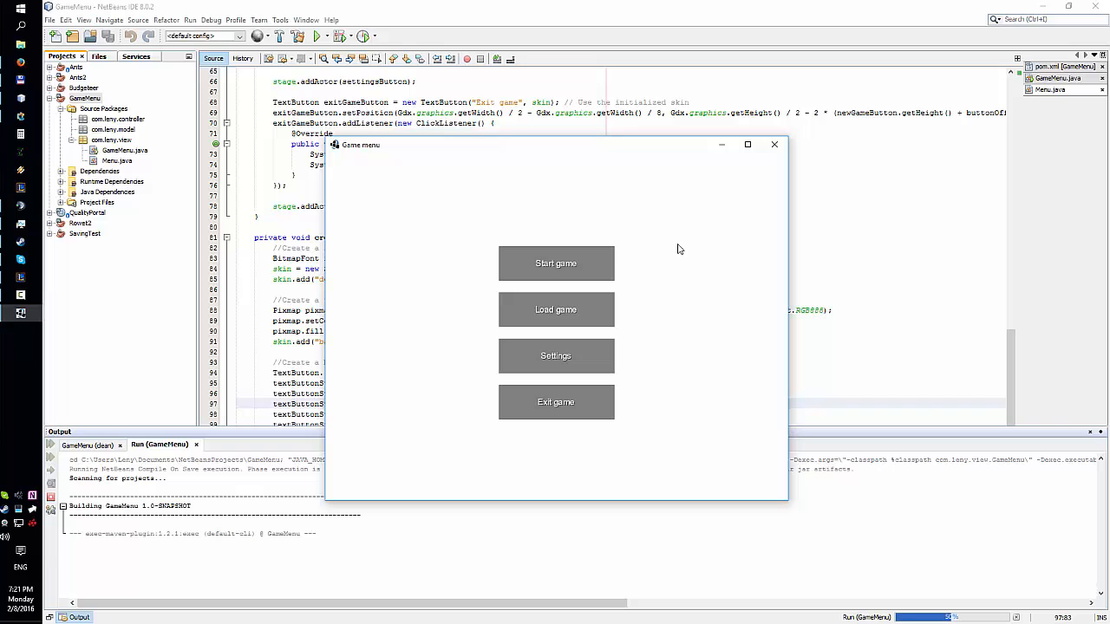
mouse_move(587, 170)
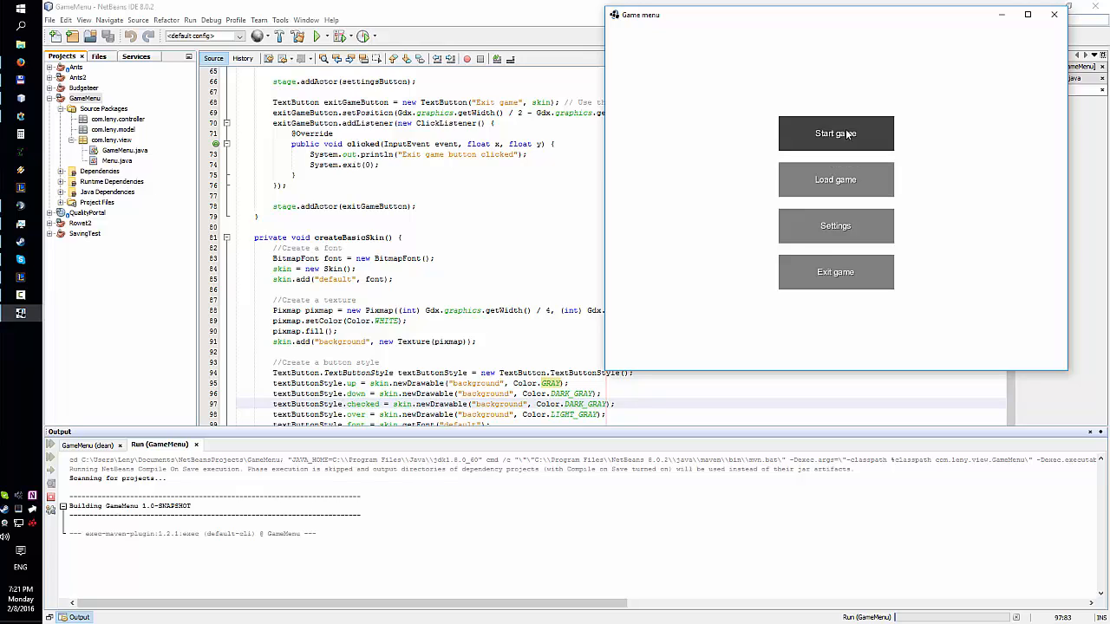
click(835, 133)
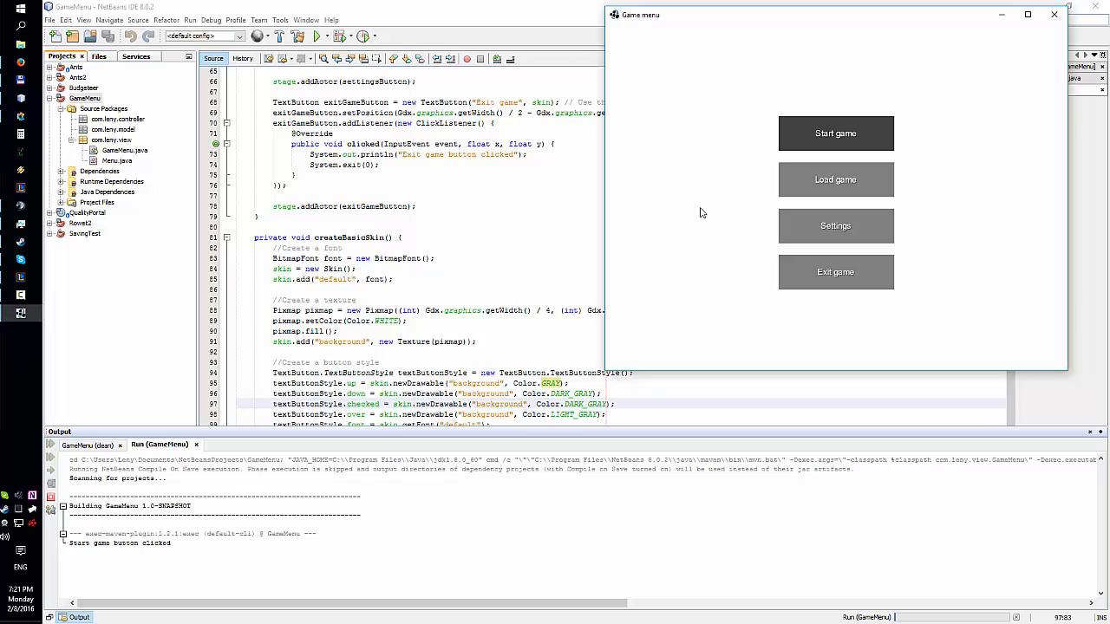
mouse_move(951, 57)
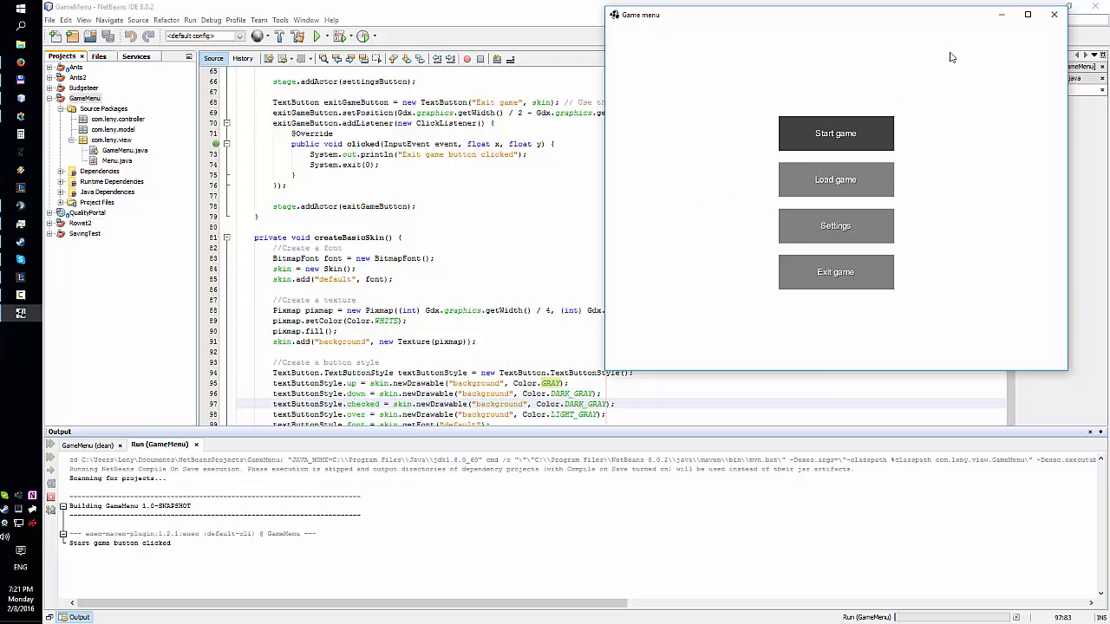
click(1051, 17)
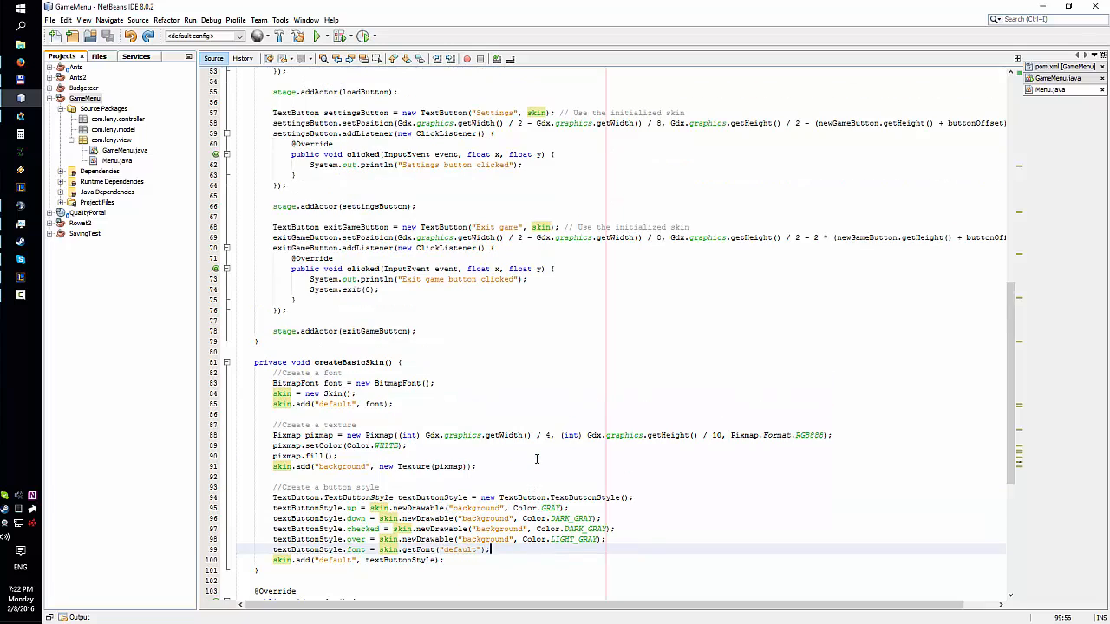
mouse_move(520, 440)
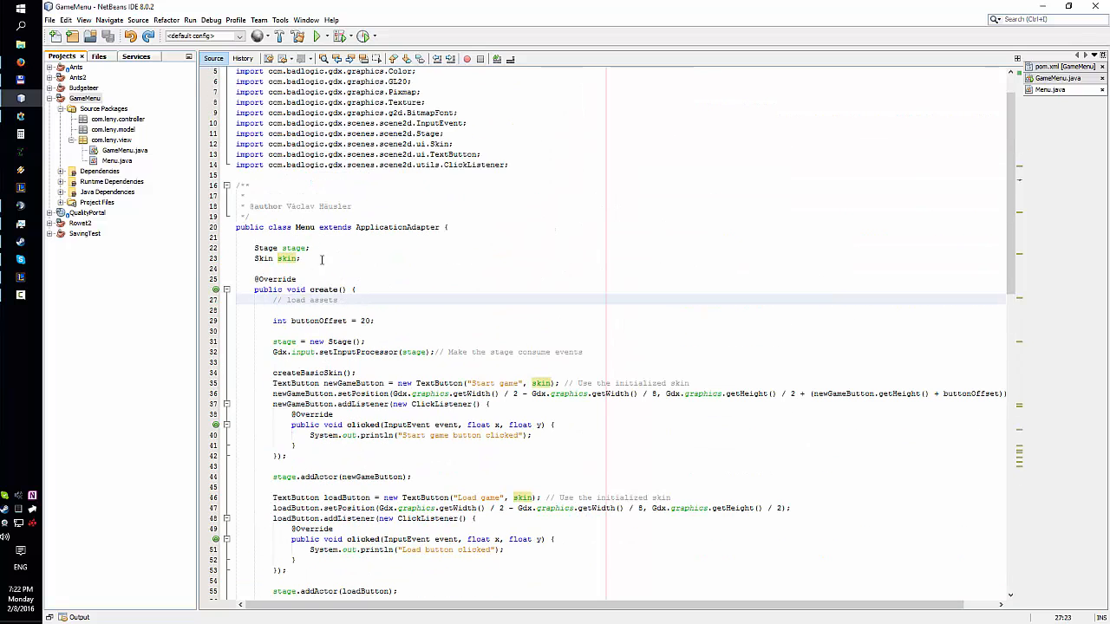
scroll(down, 3)
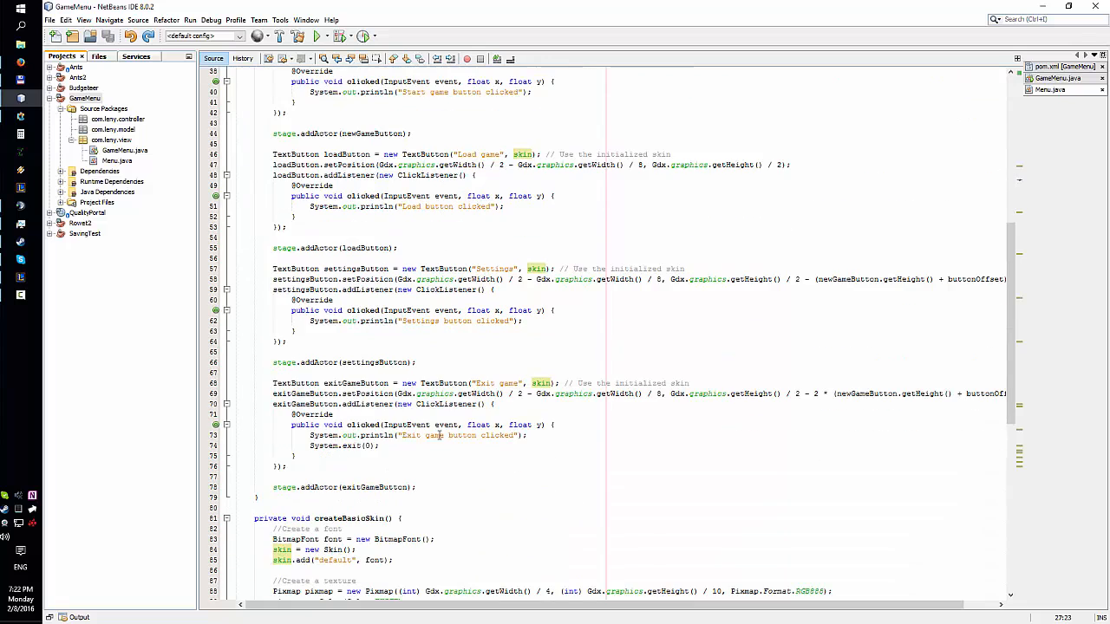
scroll(down, 3)
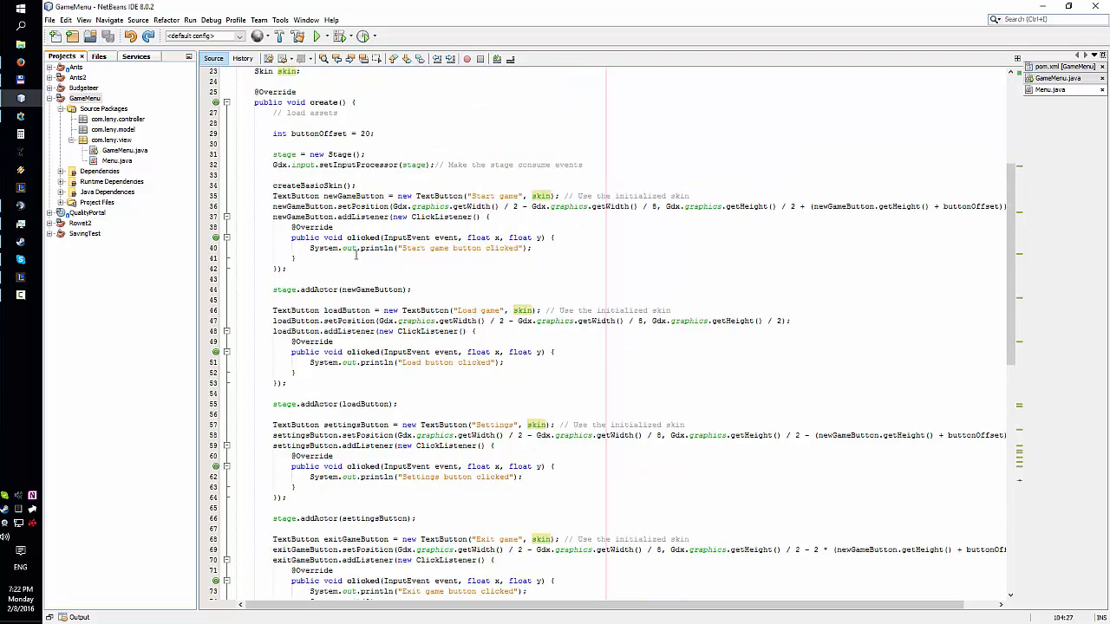
scroll(down, 3)
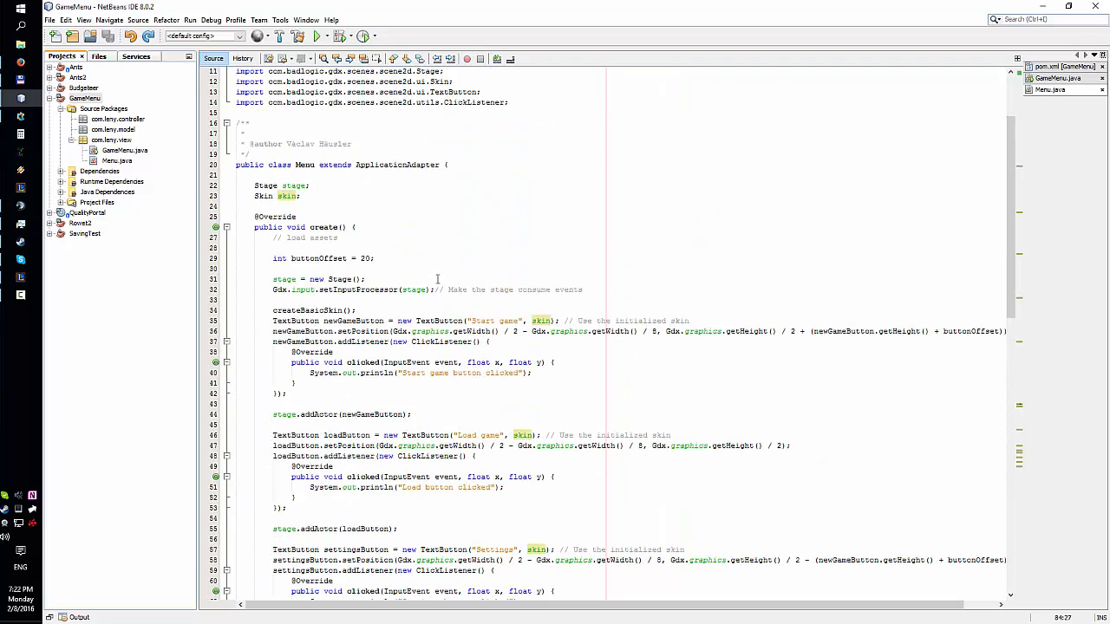
scroll(down, 3)
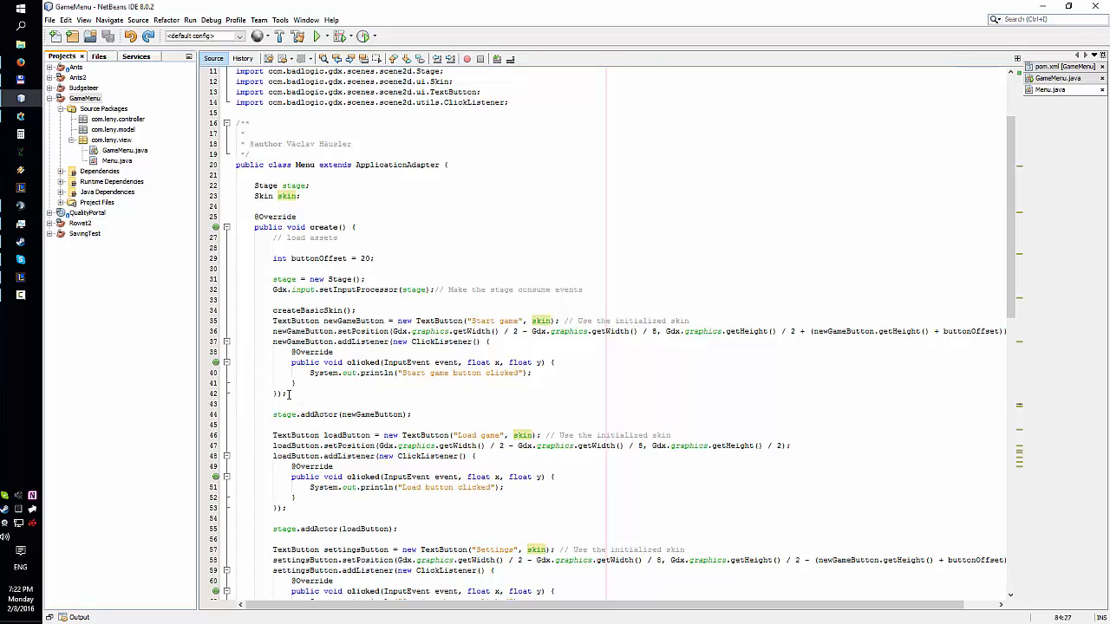
- Select the code around the createBasicSkin() call in Menu.java's create method
drag(272, 320, 287, 392)
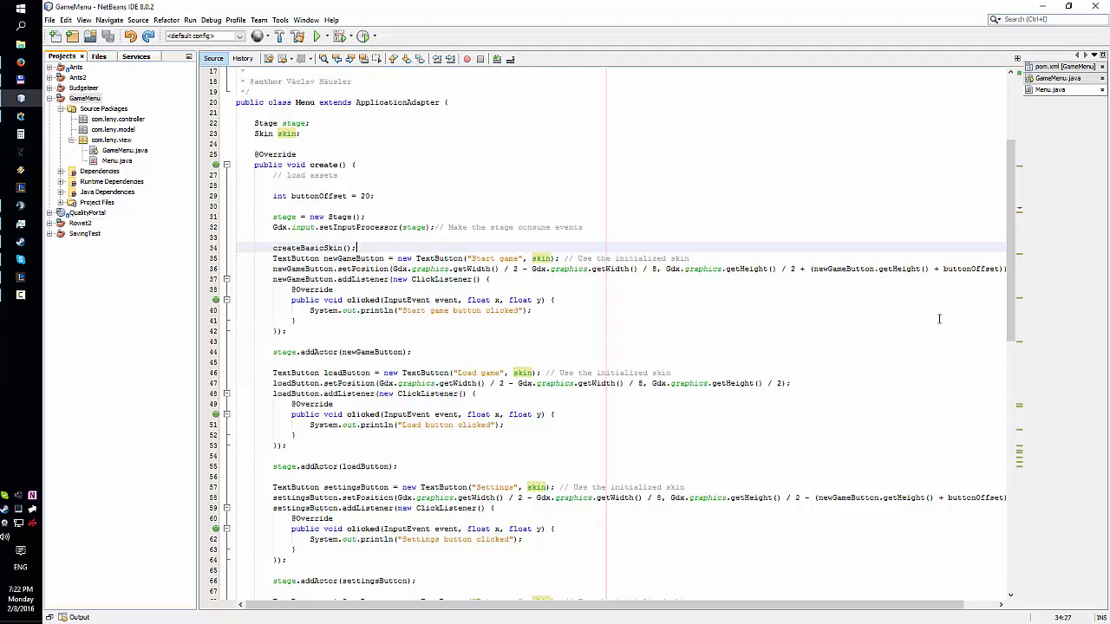
mouse_move(860, 275)
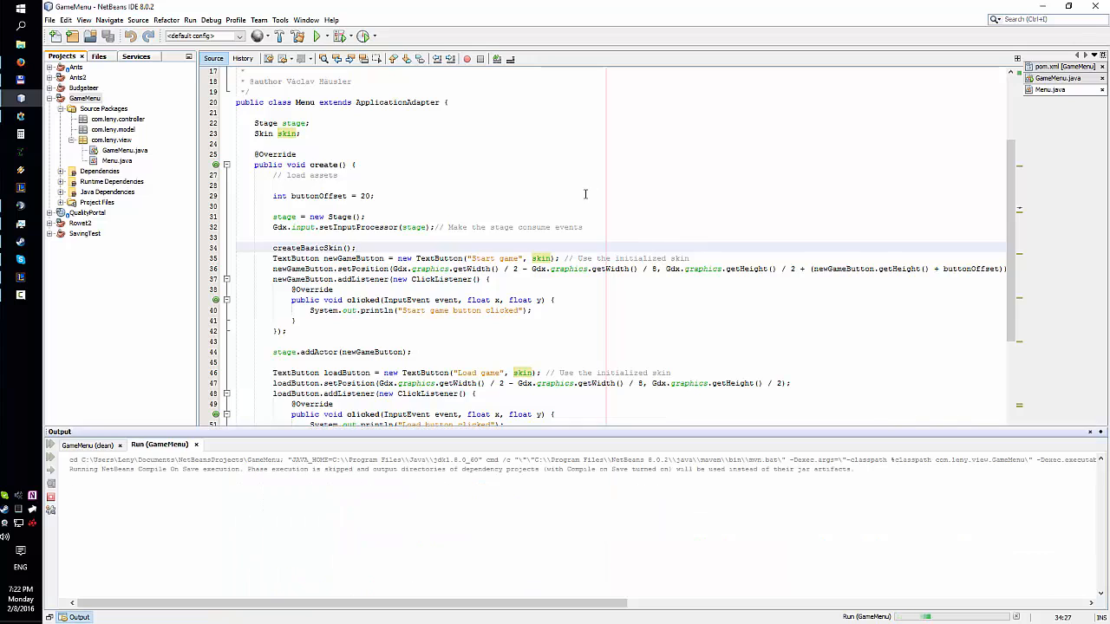
- Run GameMenu again, press Start game to log its message, and close the window
click(323, 36)
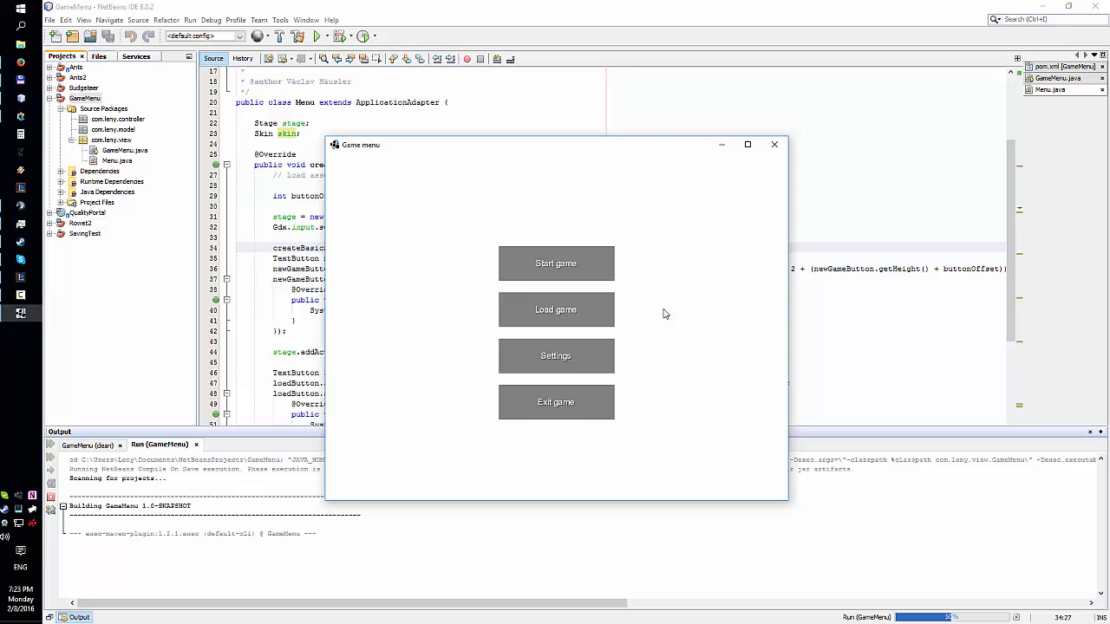
mouse_move(557, 403)
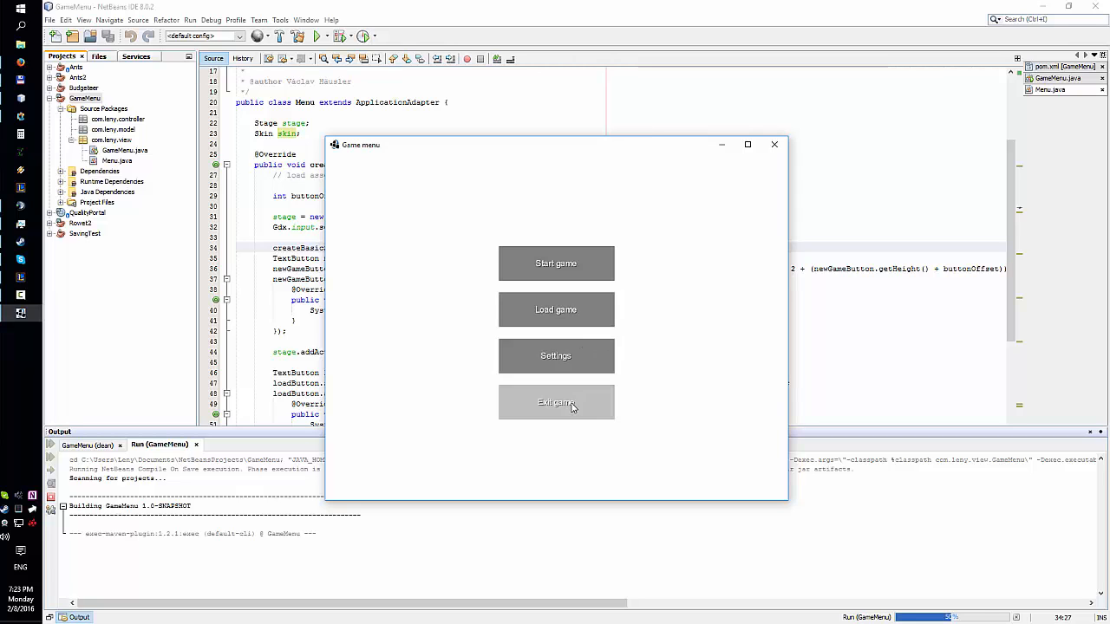
mouse_move(675, 271)
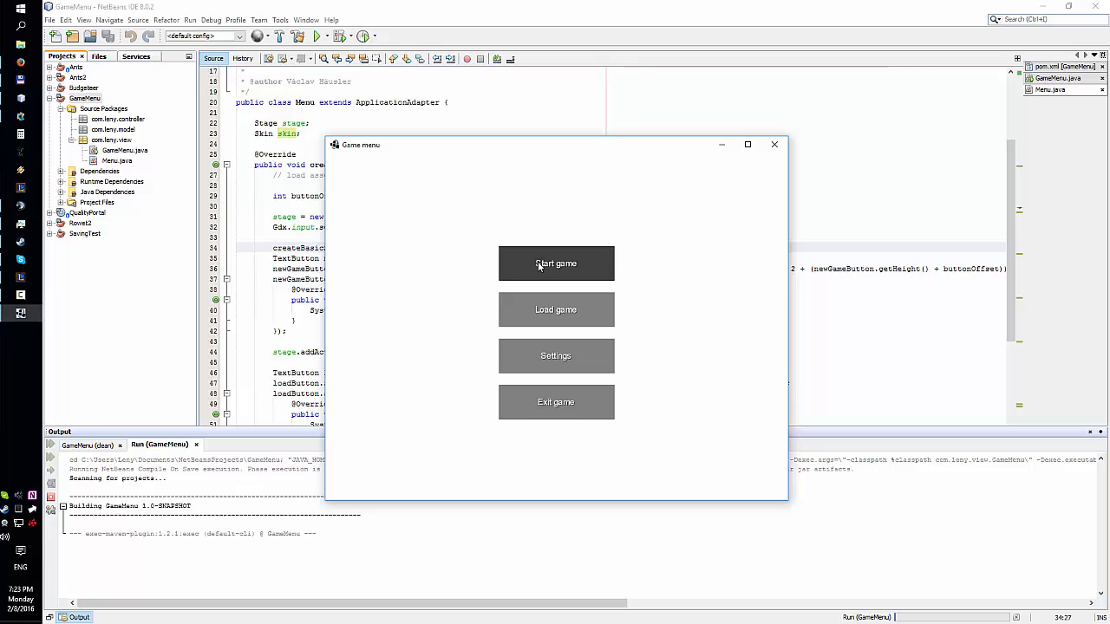
click(556, 264)
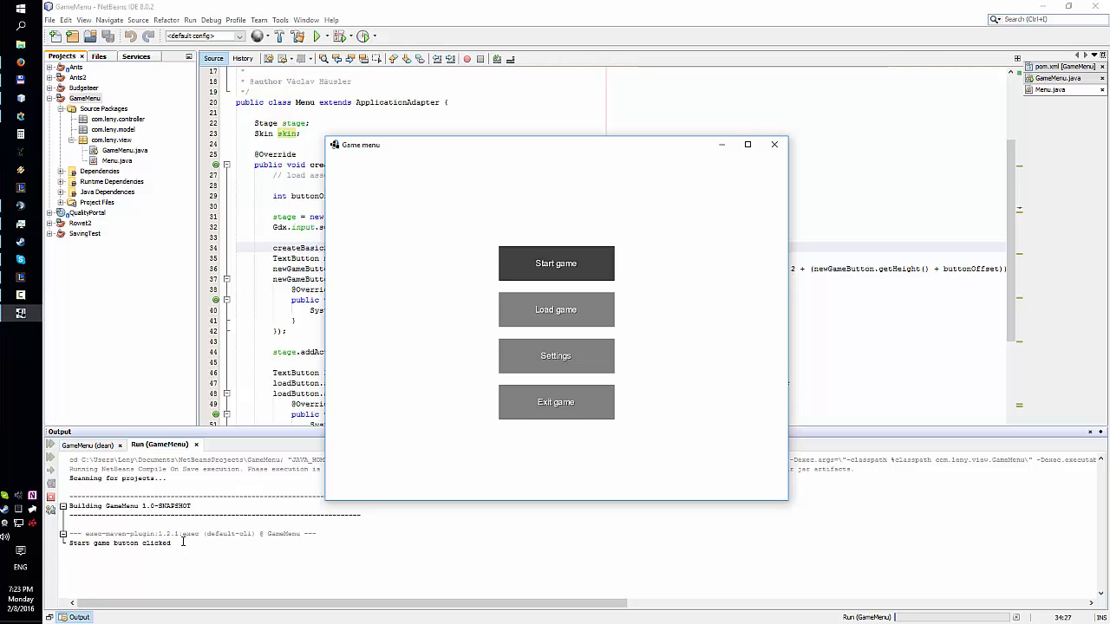
click(774, 144)
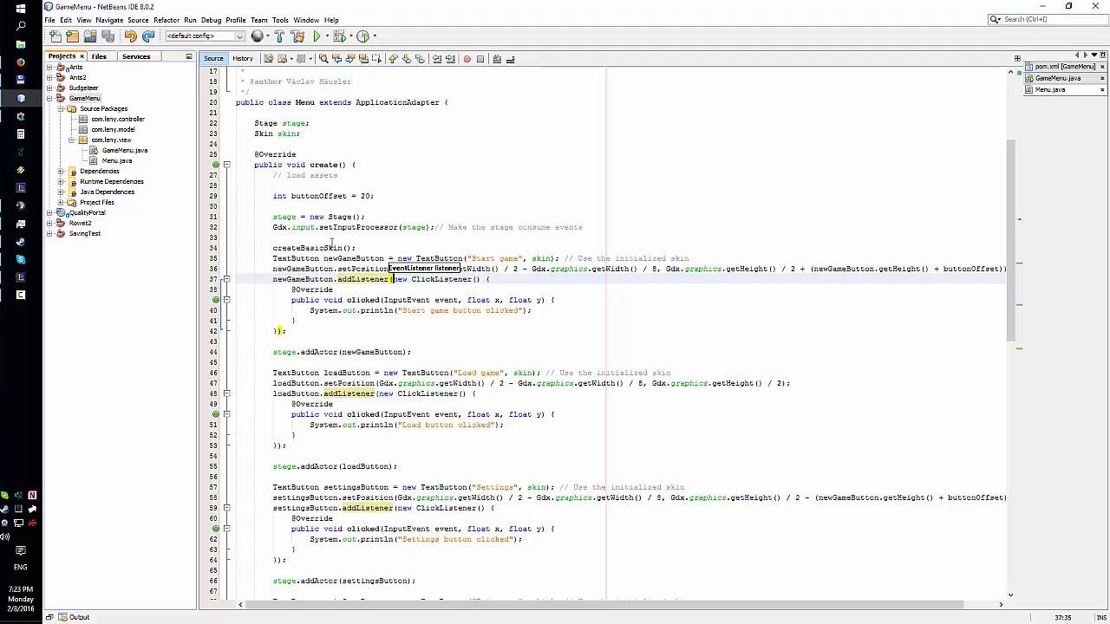
mouse_move(454, 311)
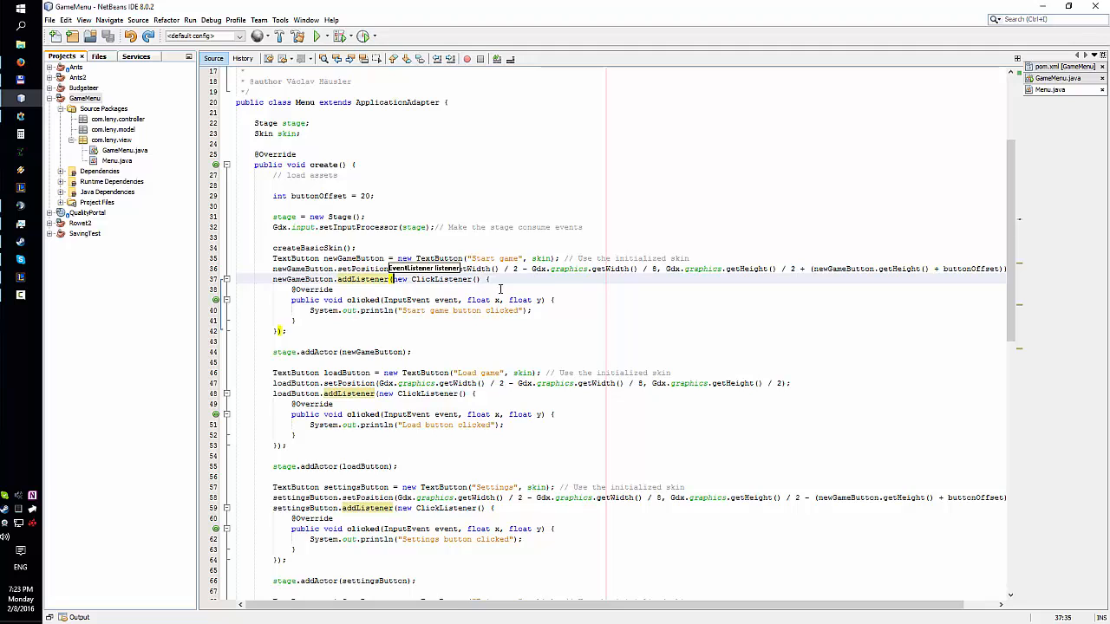
mouse_move(453, 328)
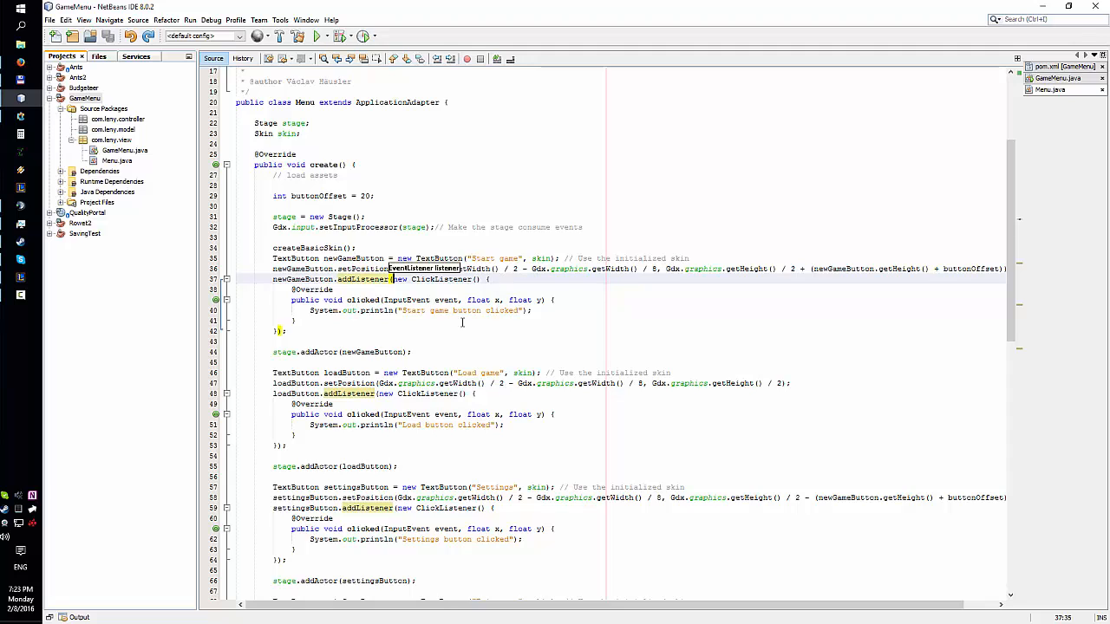
mouse_move(730, 337)
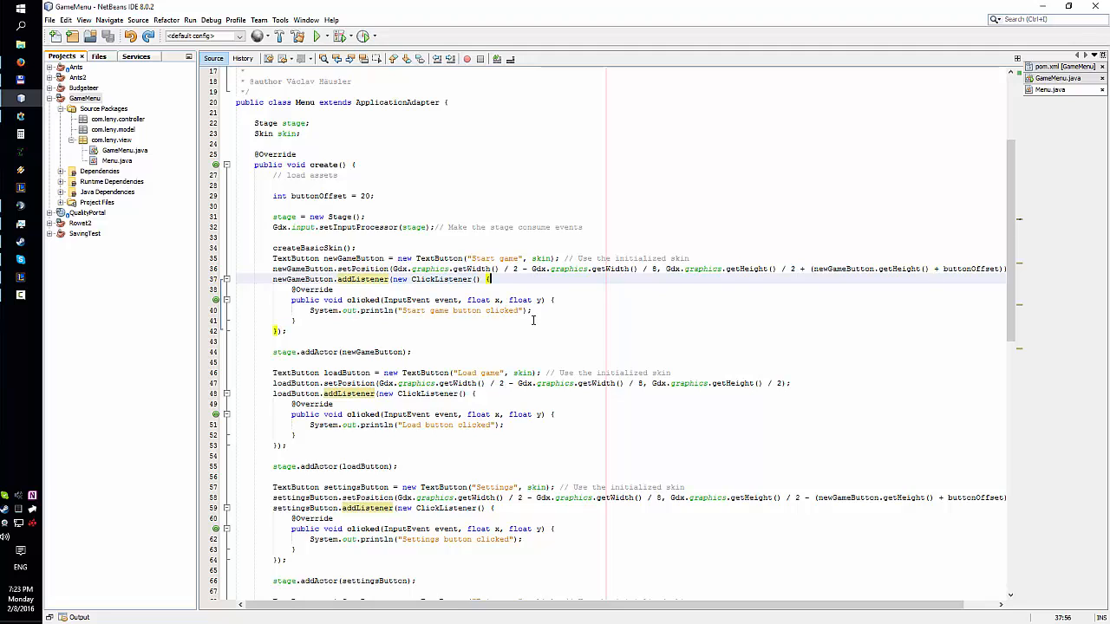
mouse_move(512, 284)
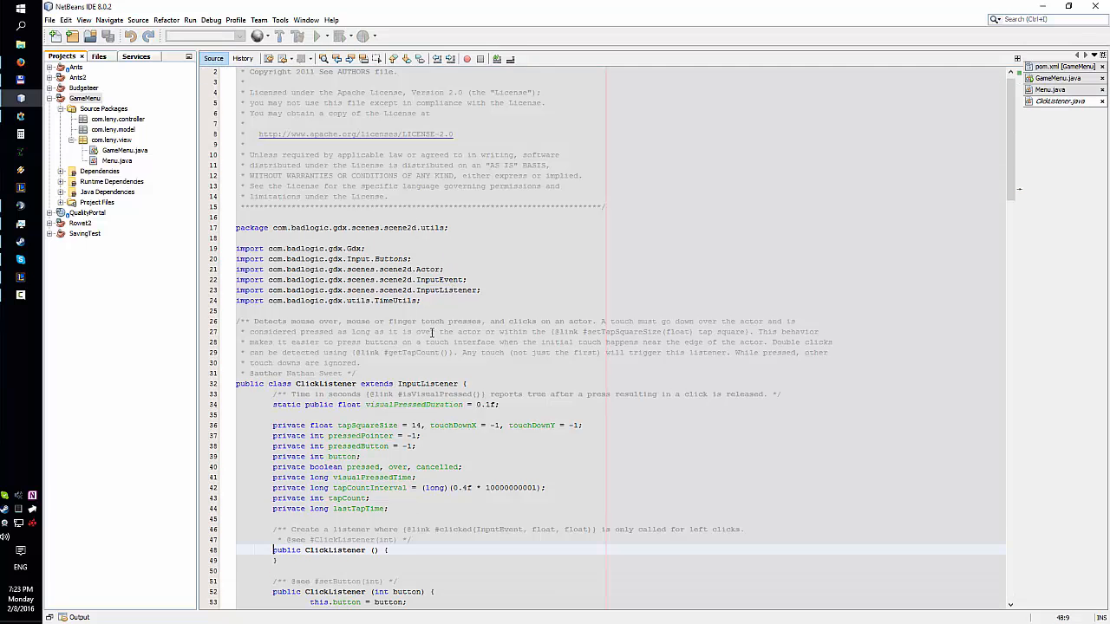
- Expand project Dependencies, scroll ClickListener.java's touch handlers, and return to Menu.java
scroll(down, 3)
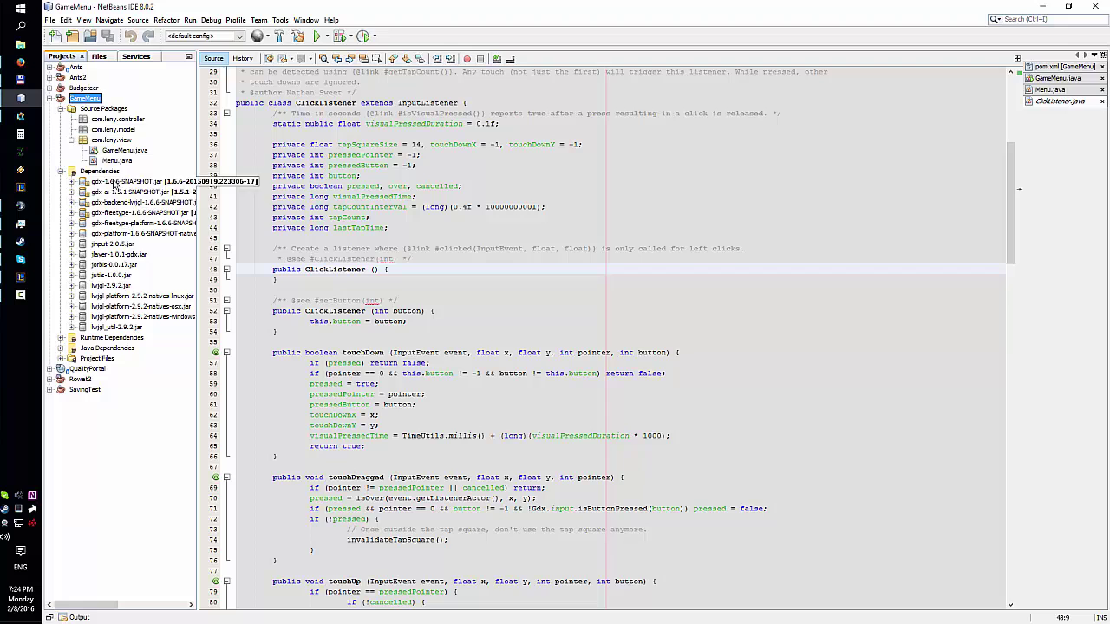
right_click(112, 182)
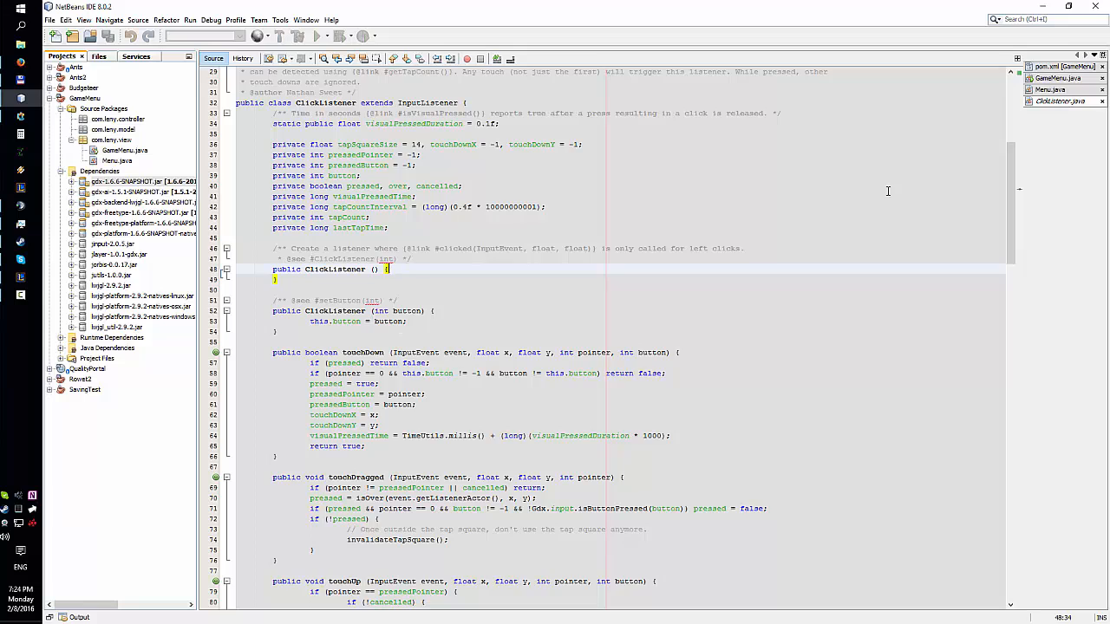
scroll(down, 3)
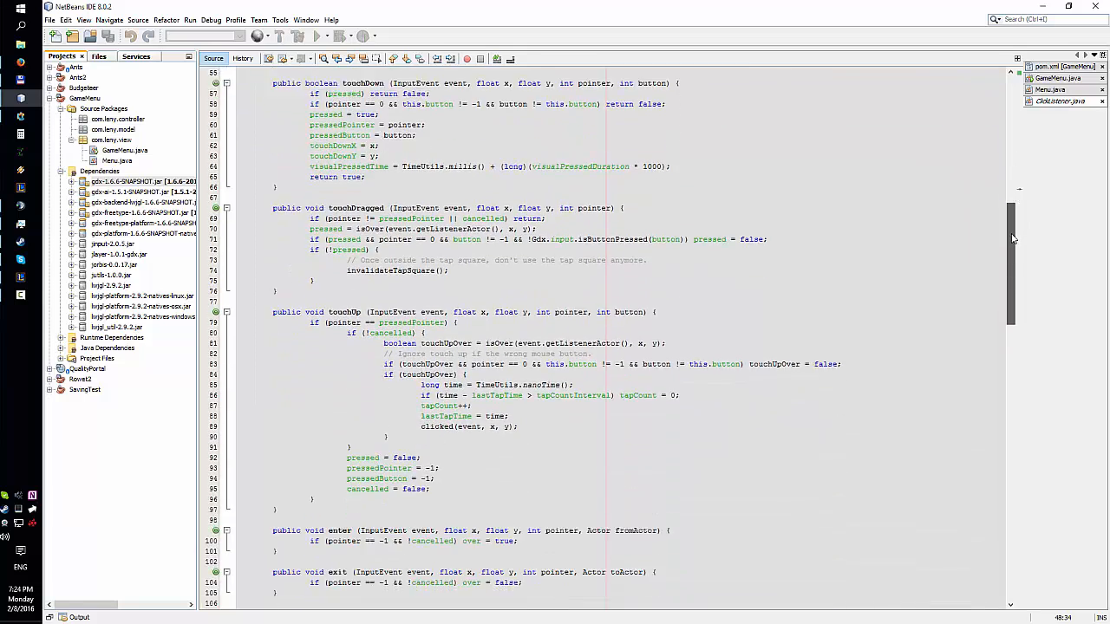
scroll(down, 3)
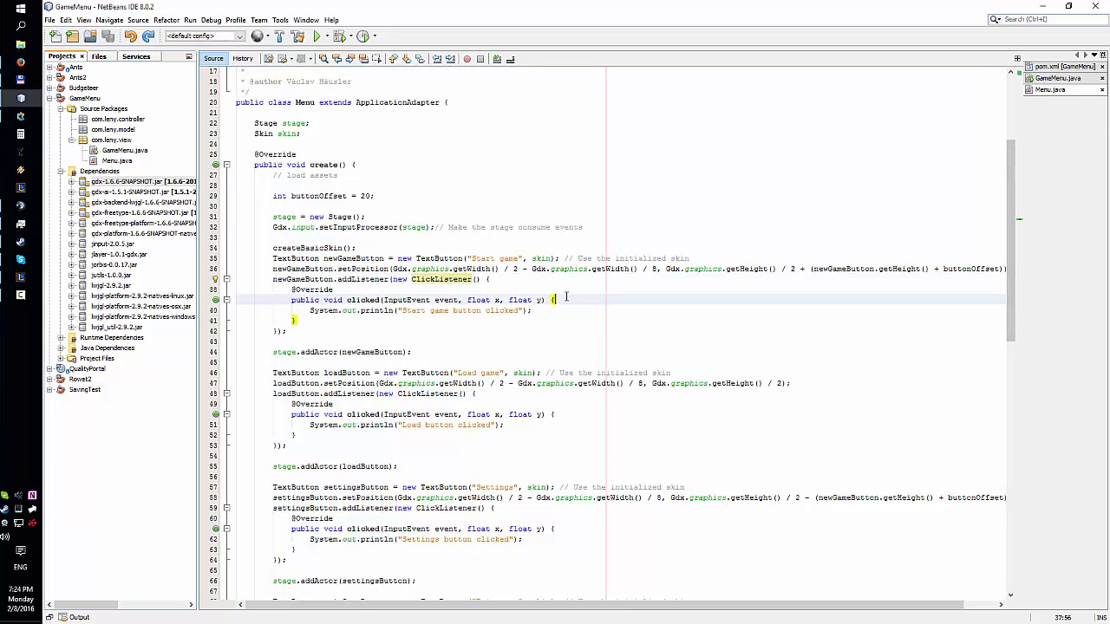
scroll(down, 3)
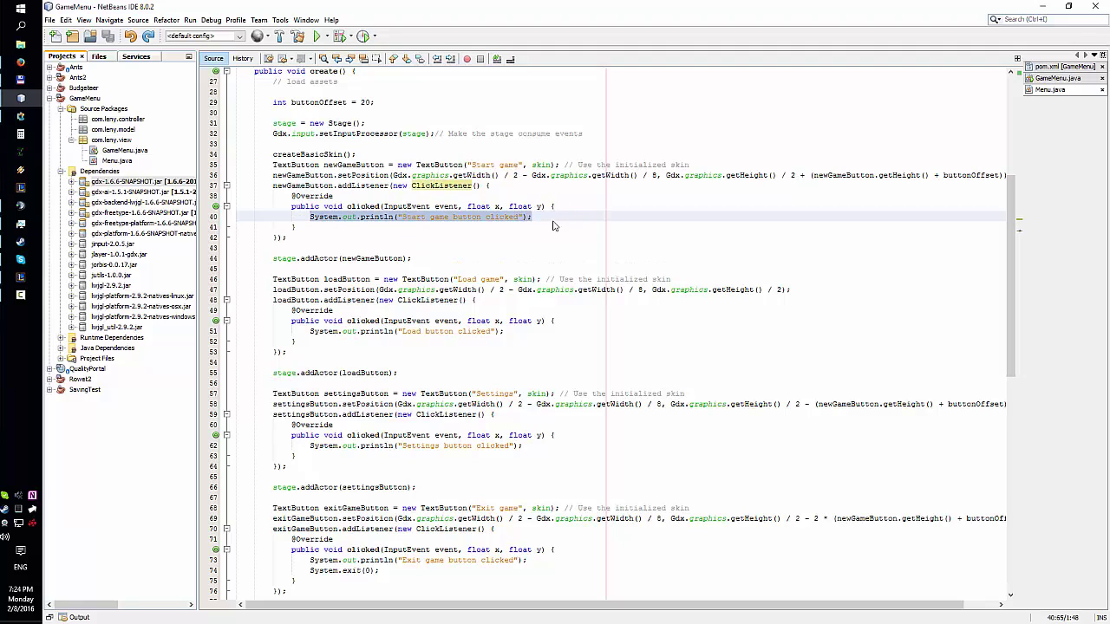
click(535, 217)
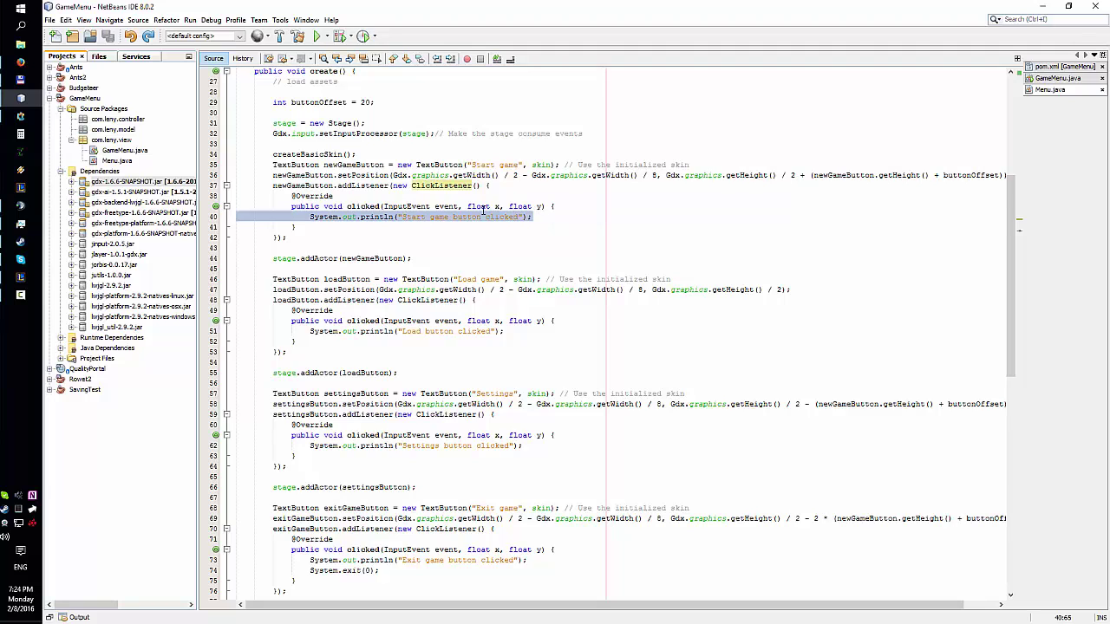
click(535, 217)
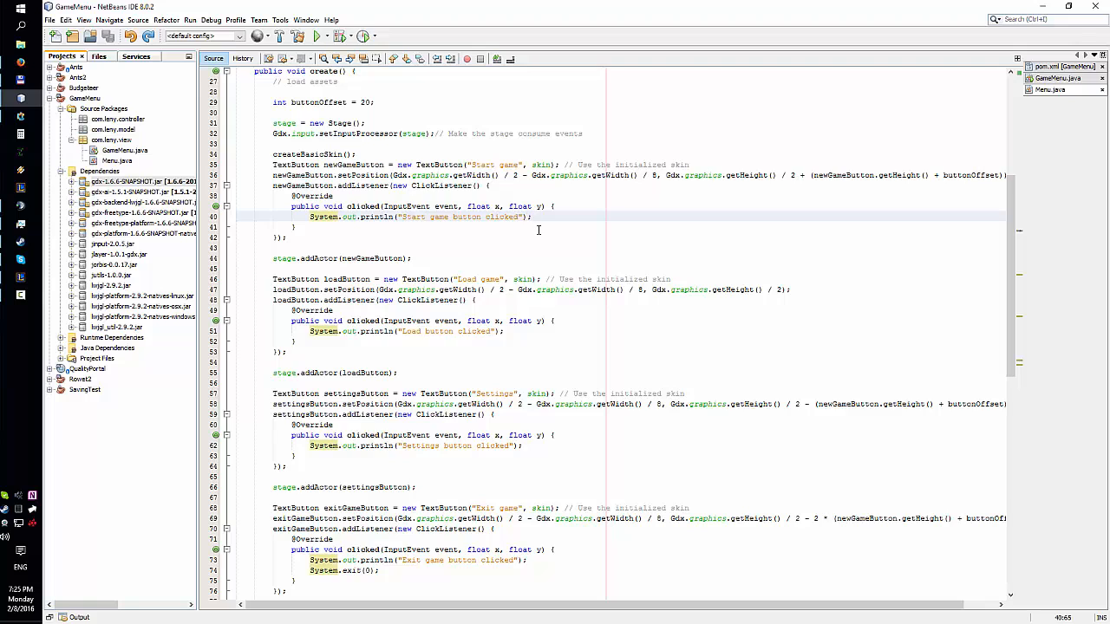
click(531, 217)
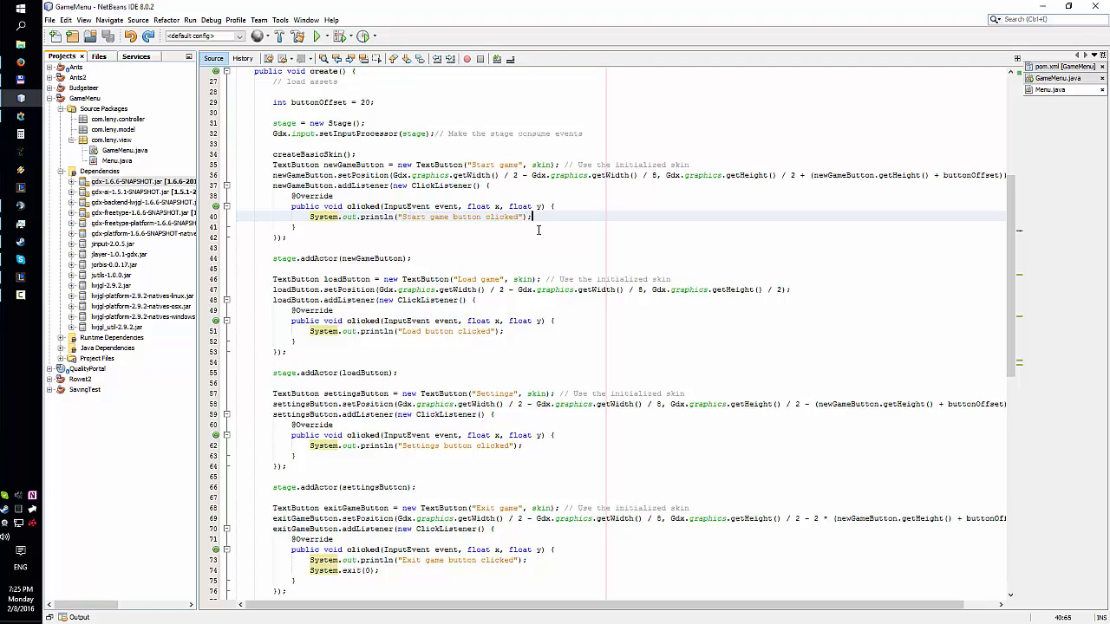
scroll(down, 3)
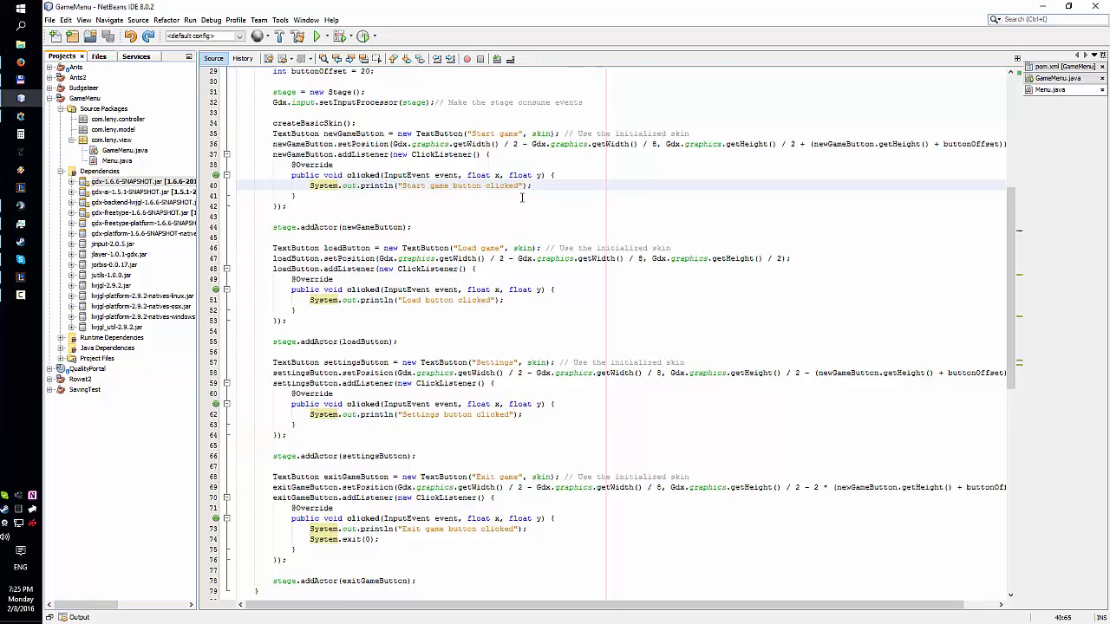
scroll(down, 3)
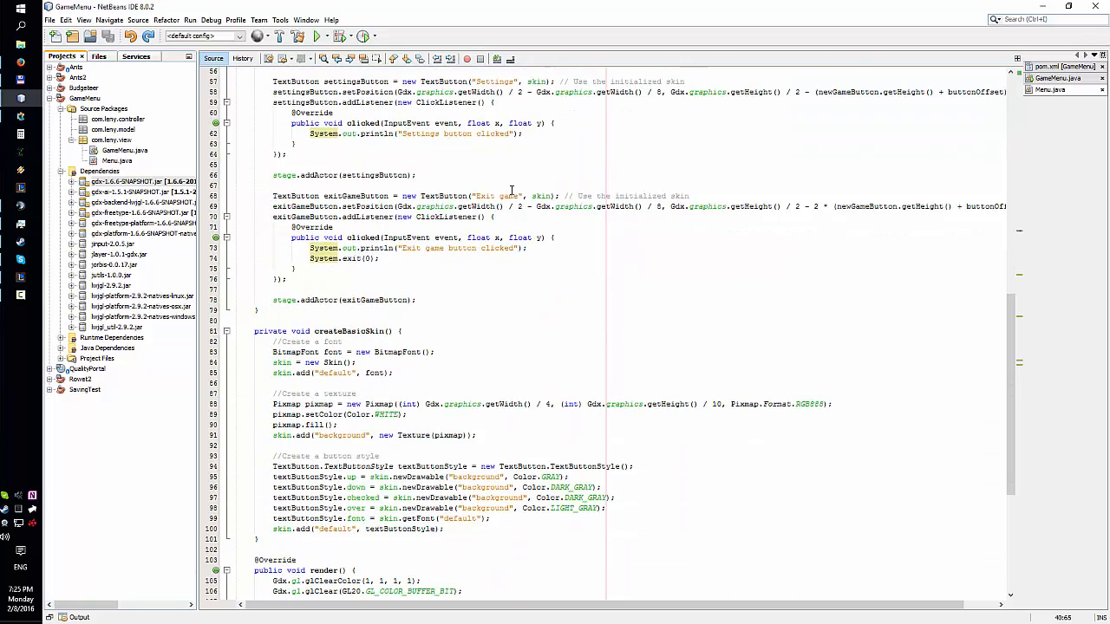
scroll(down, 3)
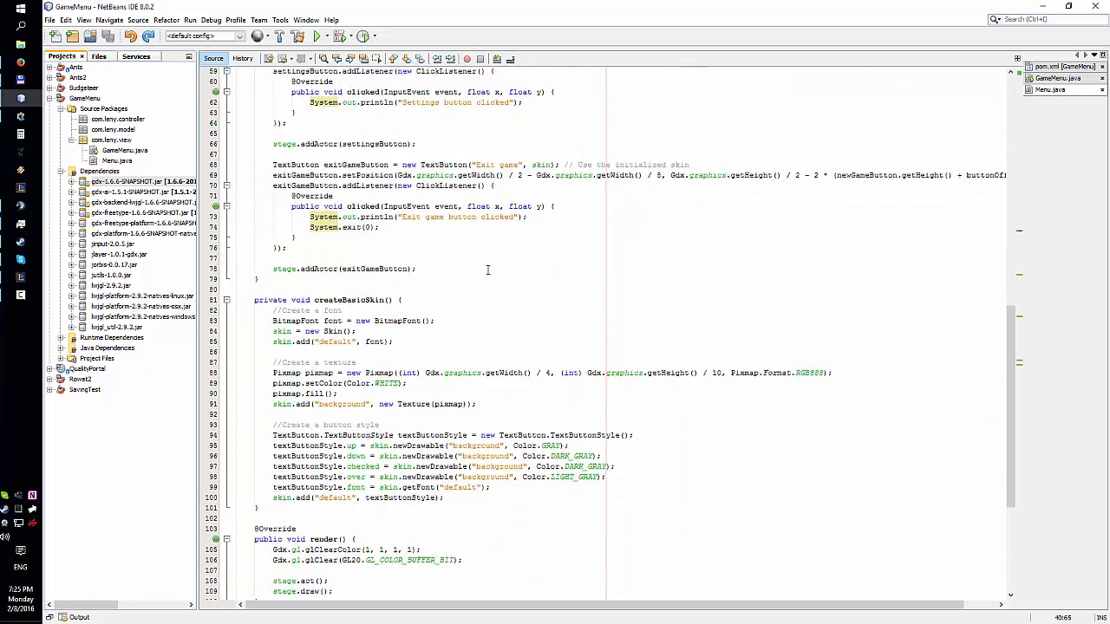